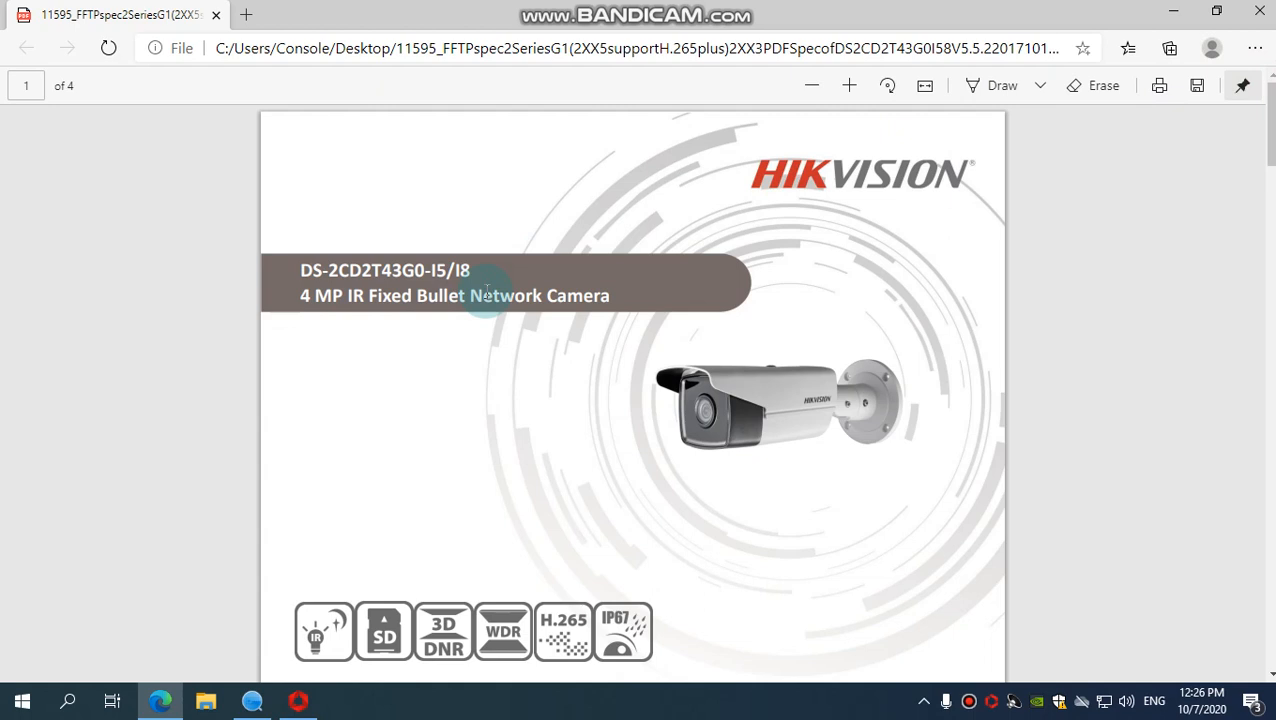
{"action": "mouse_move", "coordinate": [756, 178]}
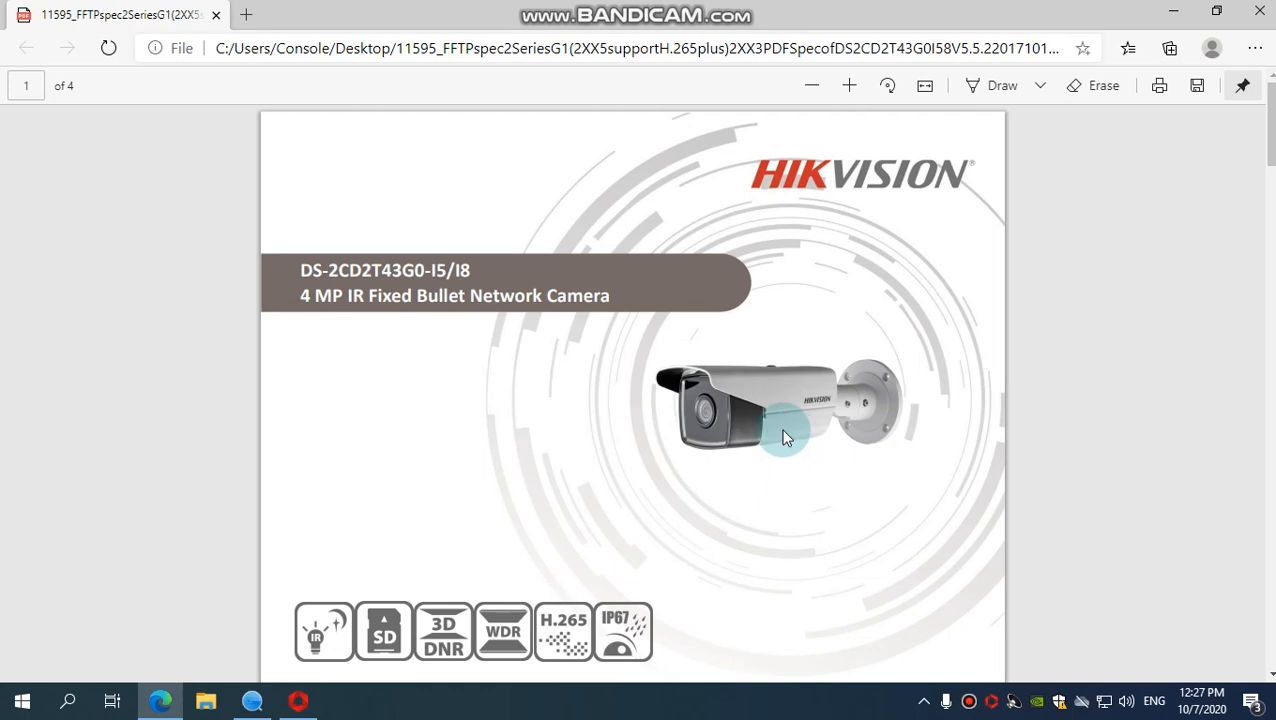
Finish scrolling the camera datasheet and close the Edge window
{"action": "scroll", "scroll_direction": "down", "scroll_amount": 3}
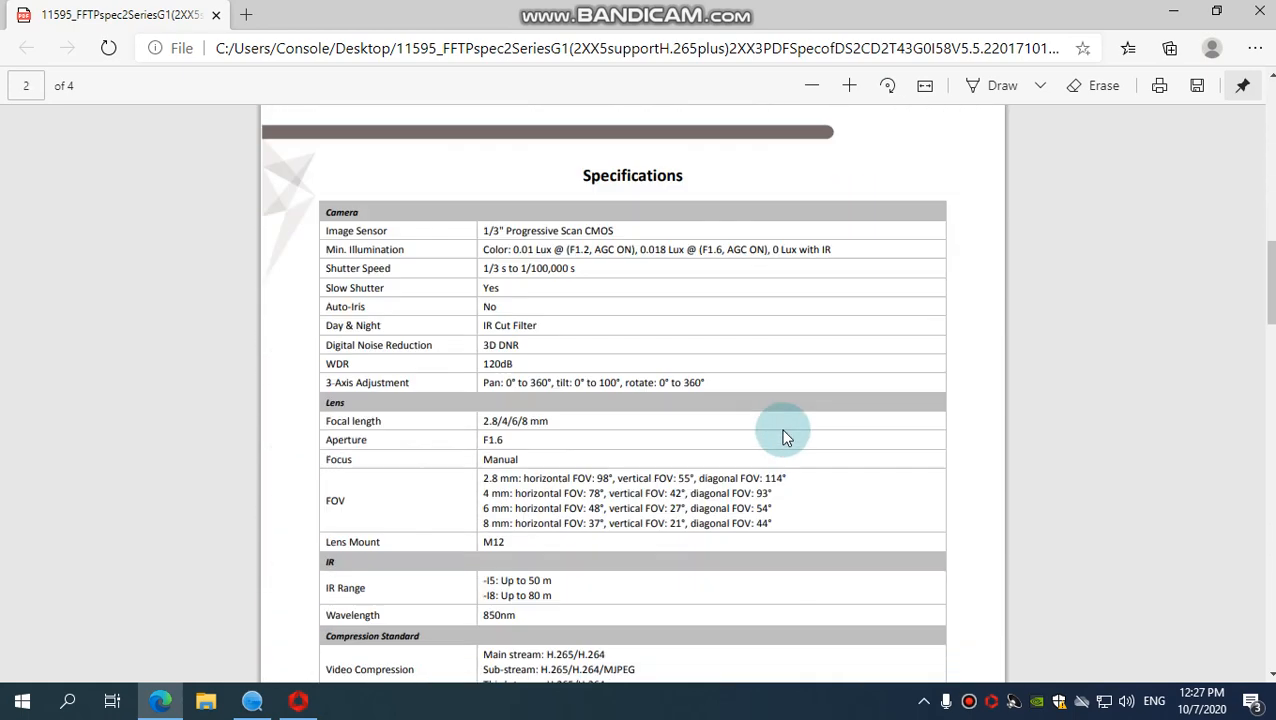
{"action": "scroll", "scroll_direction": "down", "scroll_amount": 3}
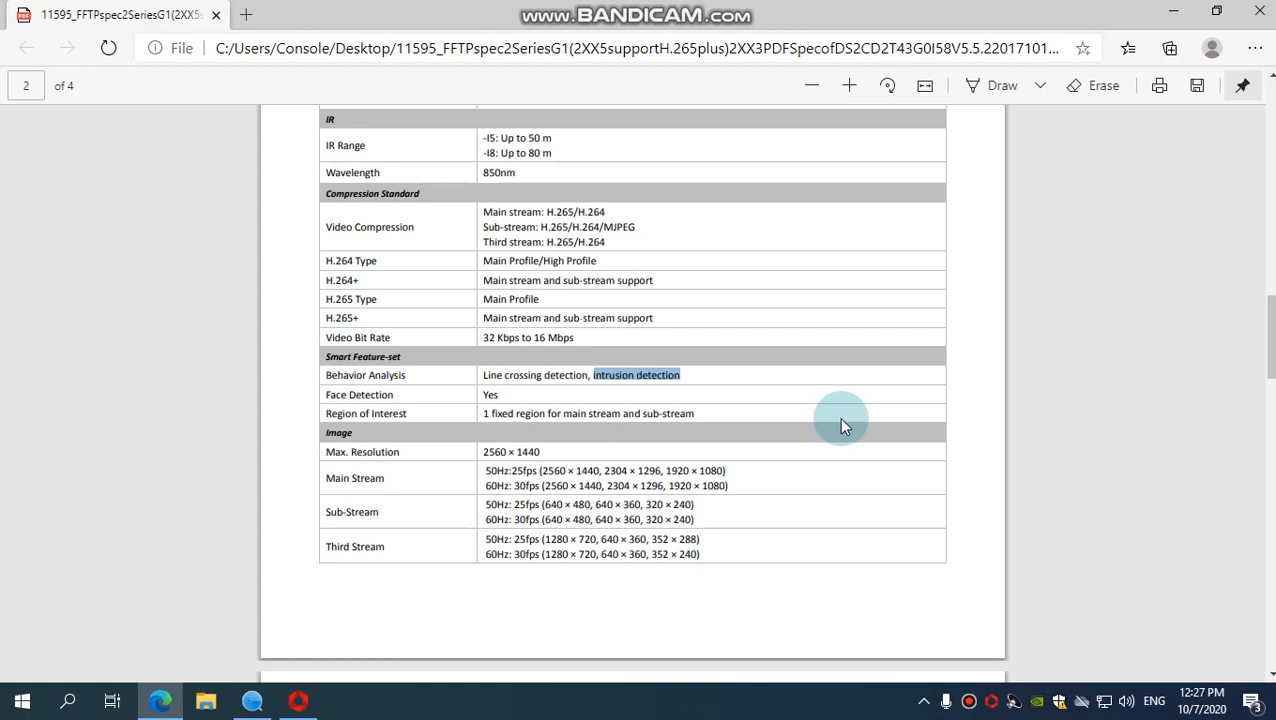
{"action": "mouse_move", "coordinate": [790, 444]}
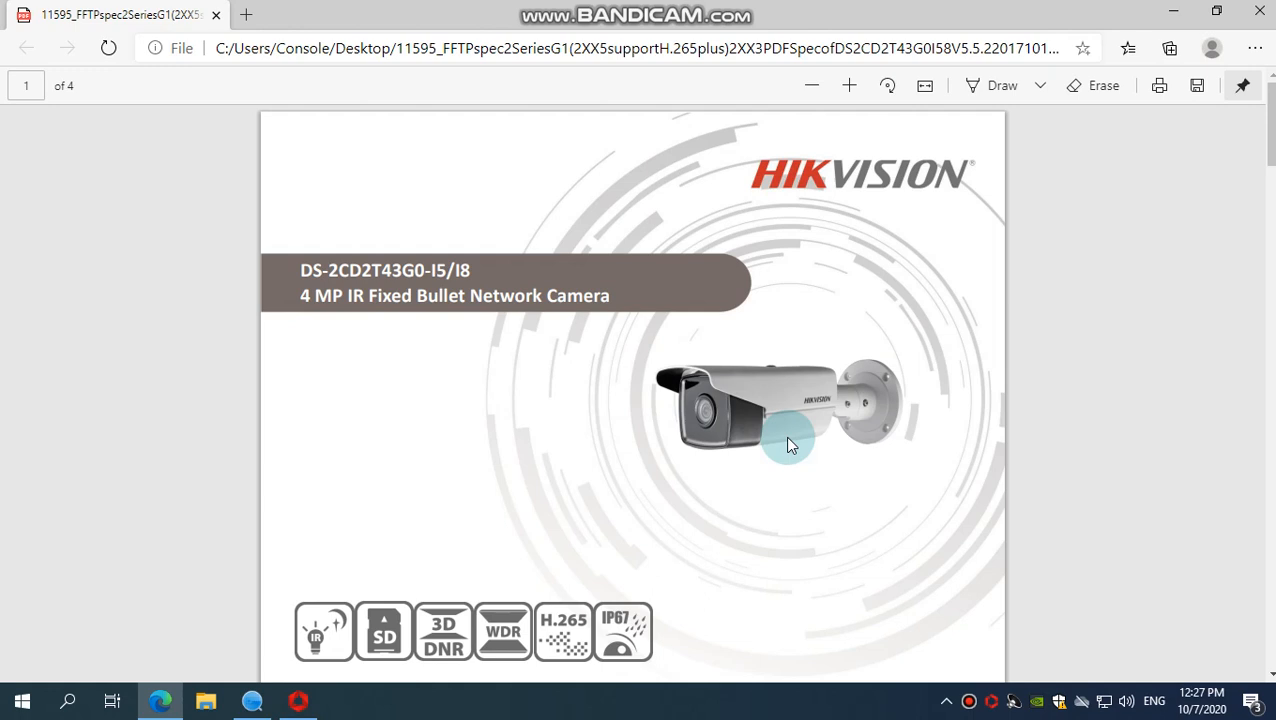
{"action": "mouse_move", "coordinate": [248, 236]}
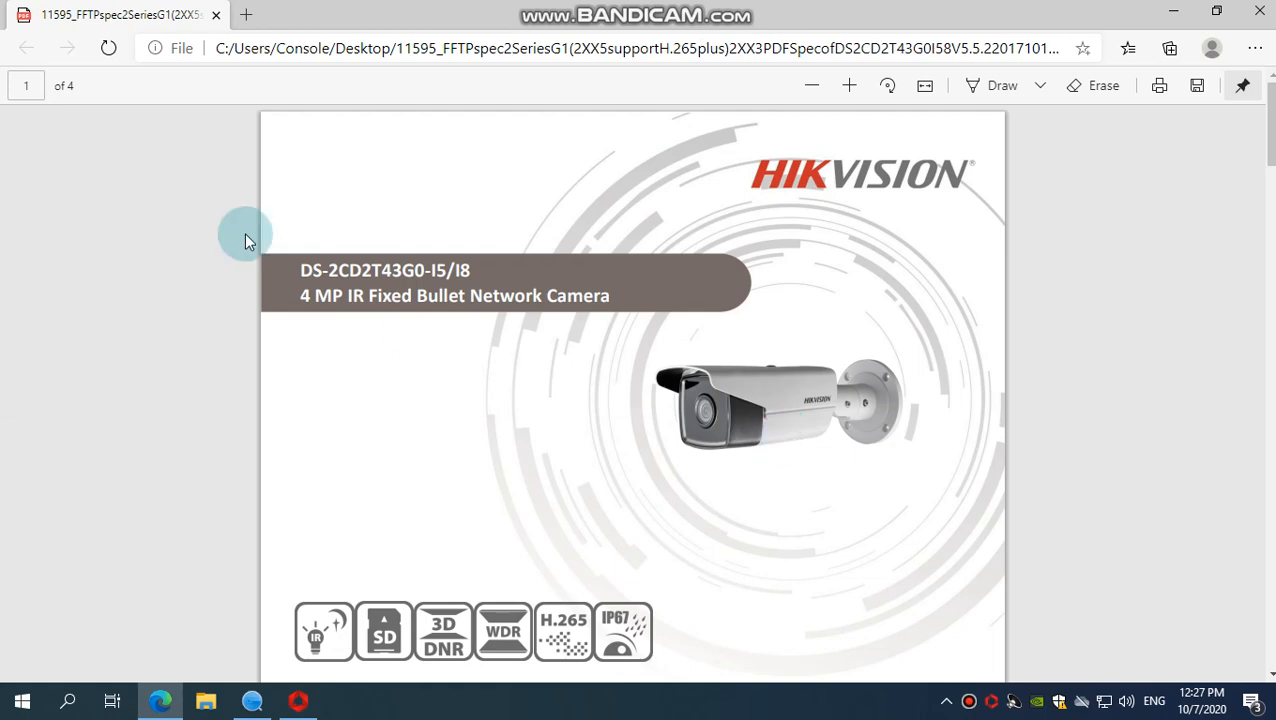
{"action": "mouse_move", "coordinate": [1260, 14]}
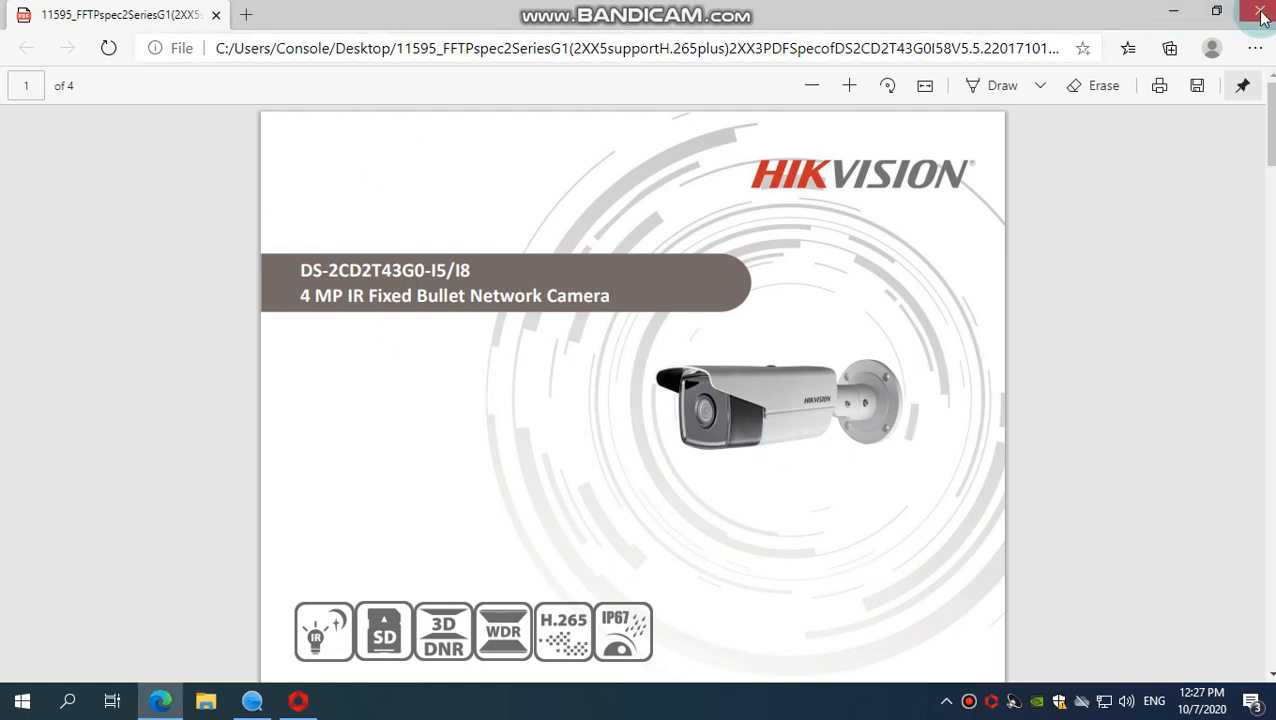
{"action": "left_click", "coordinate": [1260, 12]}
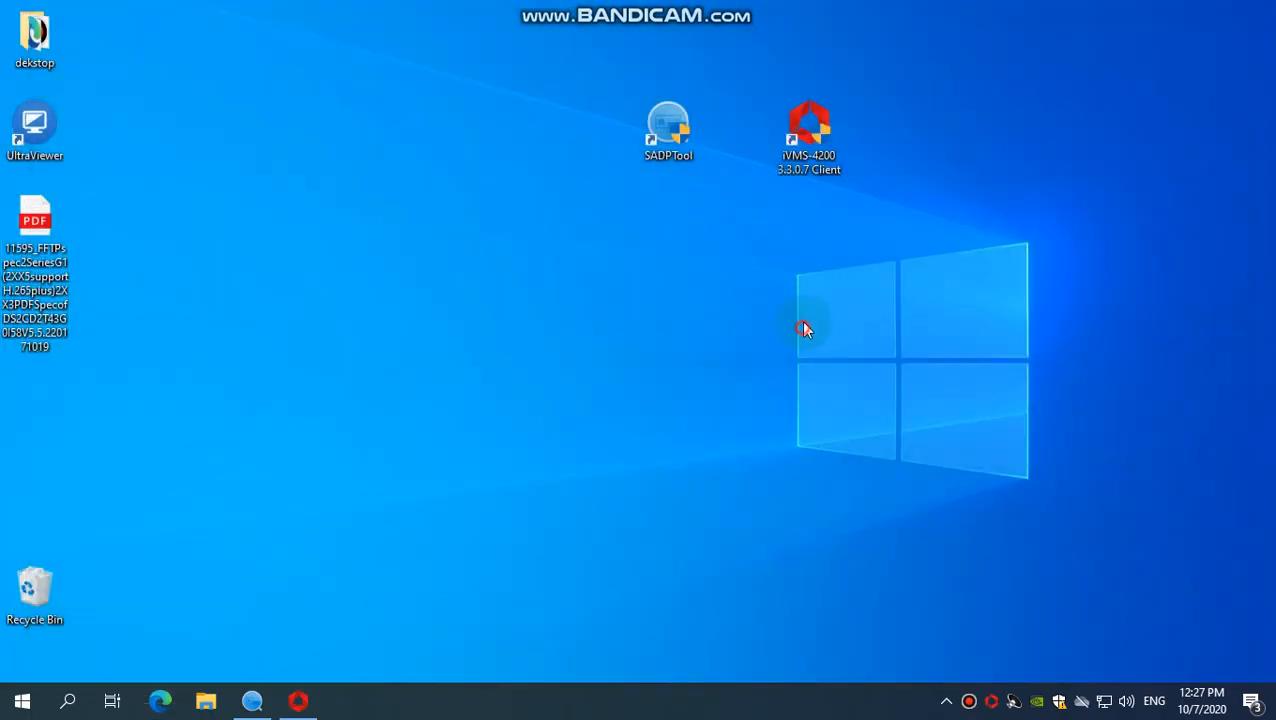
Launch the SADP device-discovery tool from the desktop shortcut
{"action": "left_click", "coordinate": [668, 130]}
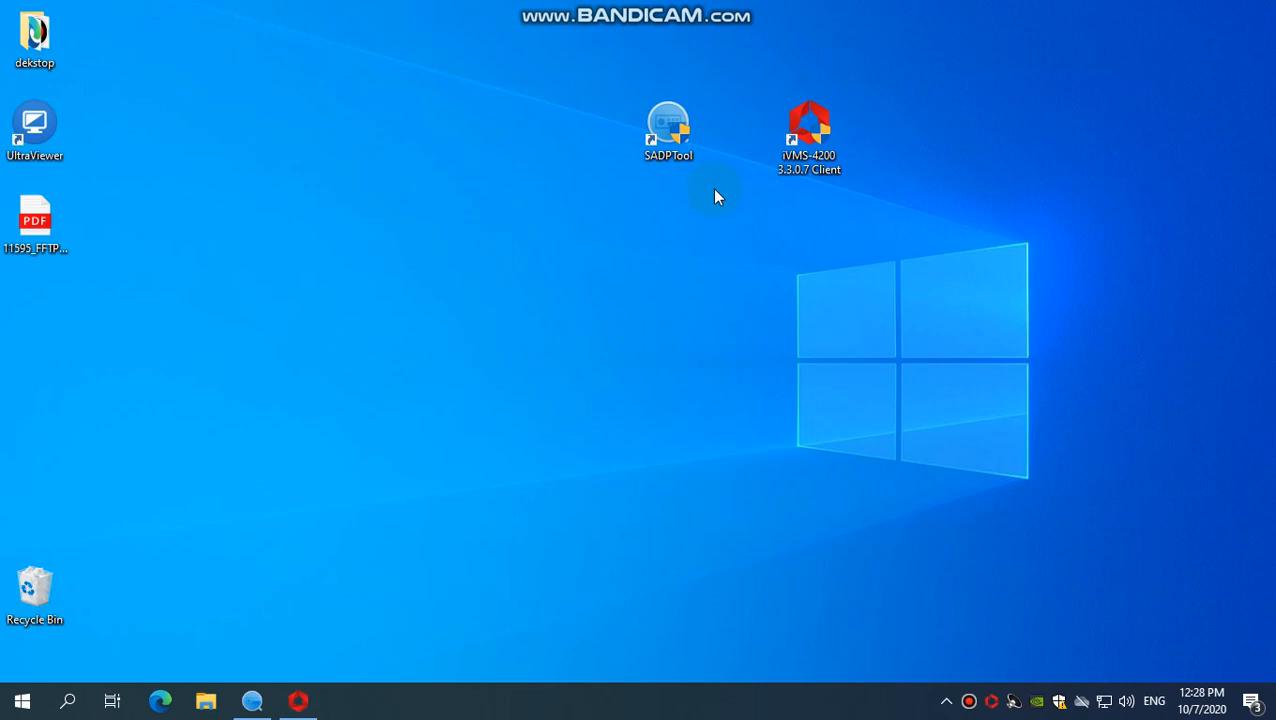
{"action": "left_click", "coordinate": [668, 130]}
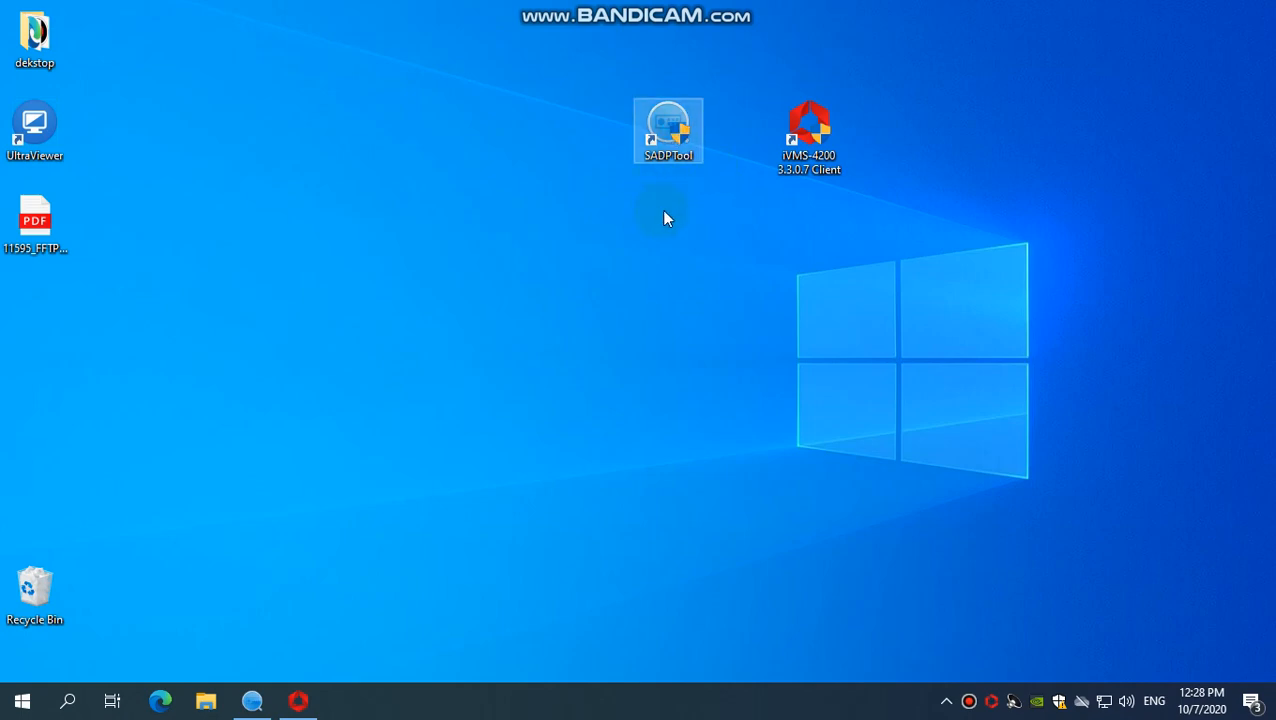
{"action": "mouse_move", "coordinate": [698, 206]}
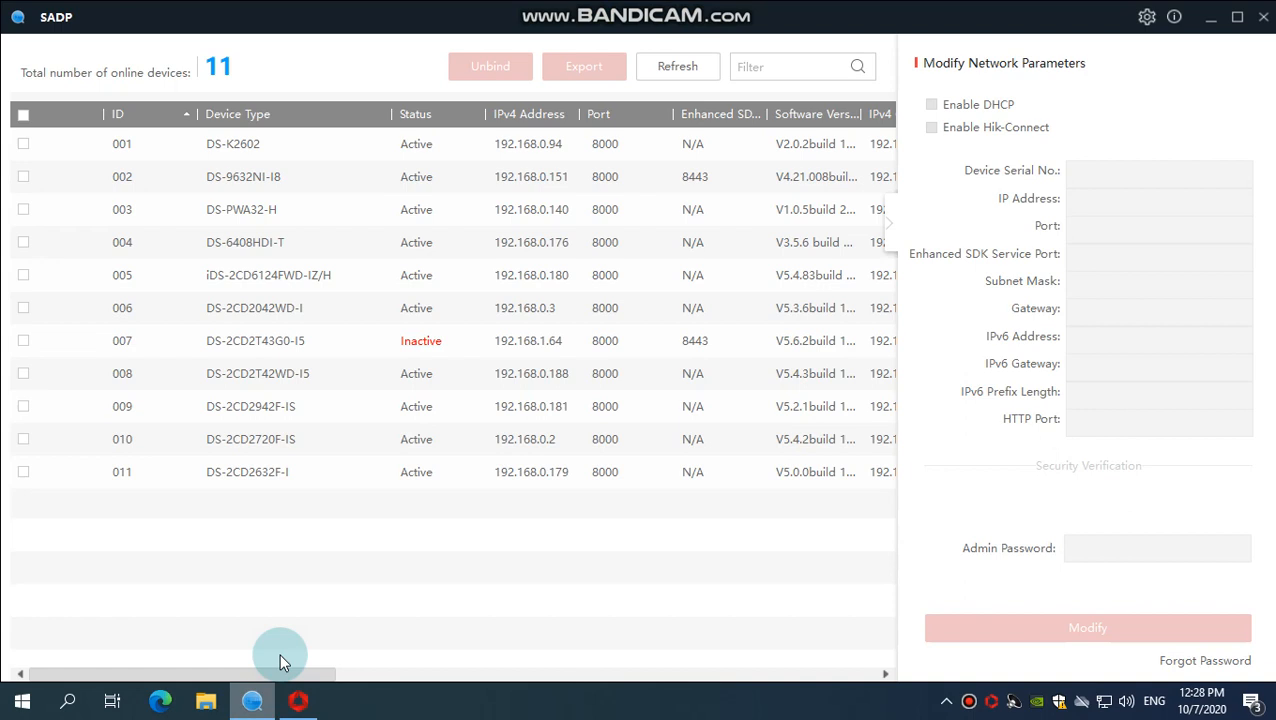
Select the inactive DS-2CD2T43G0-I5 camera and activate it with the new admin password
{"action": "left_click", "coordinate": [24, 340]}
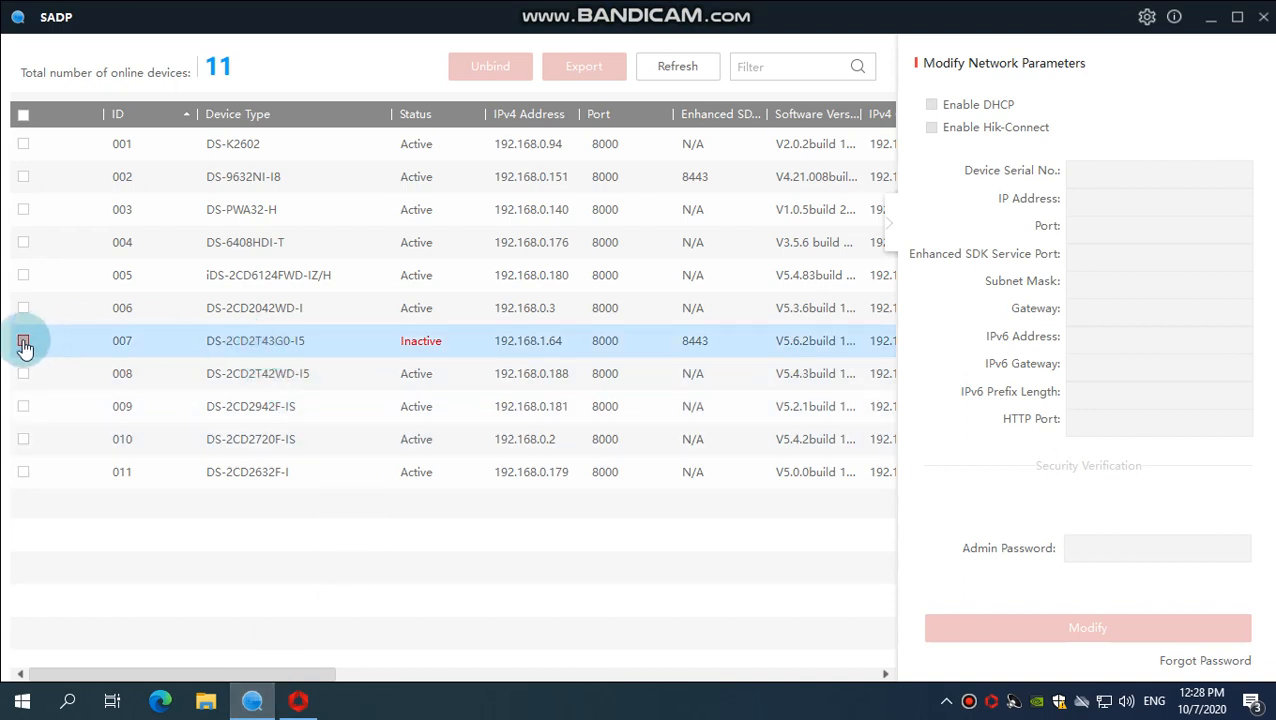
{"action": "left_click", "coordinate": [24, 340]}
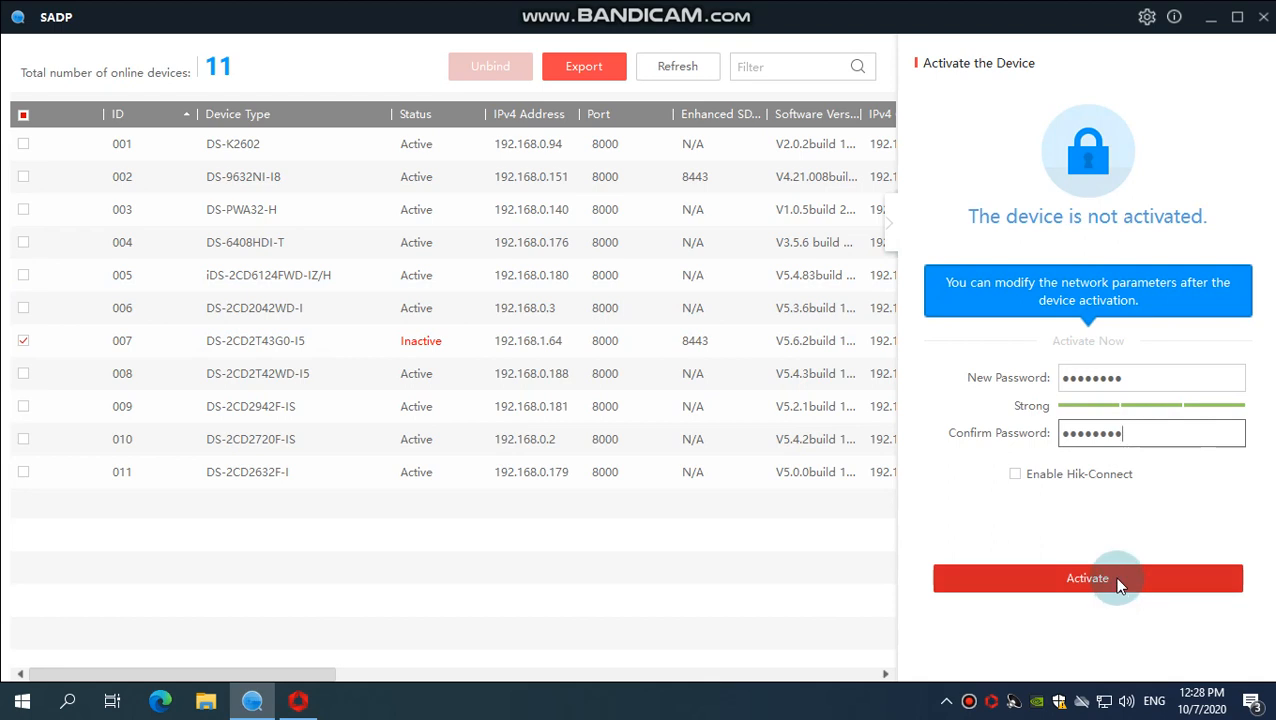
{"action": "left_click", "coordinate": [1088, 578]}
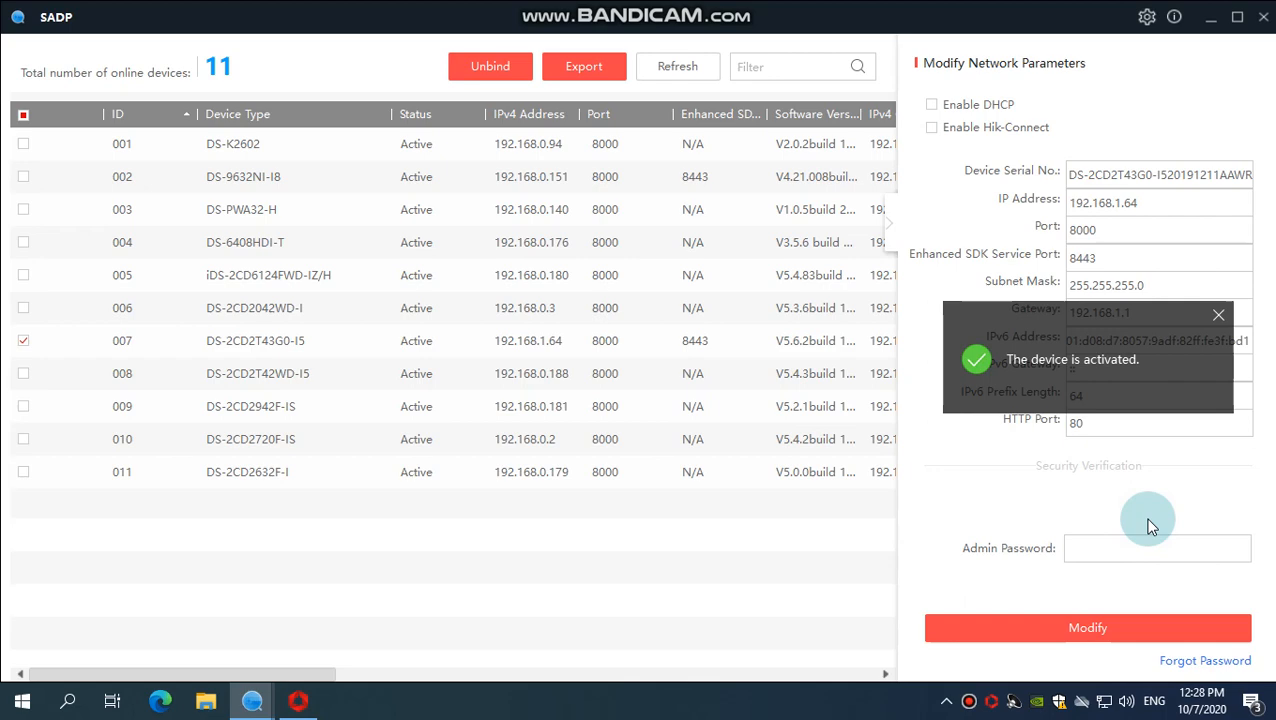
Dismiss the activation message and skip the security question setup
{"action": "left_click", "coordinate": [584, 66]}
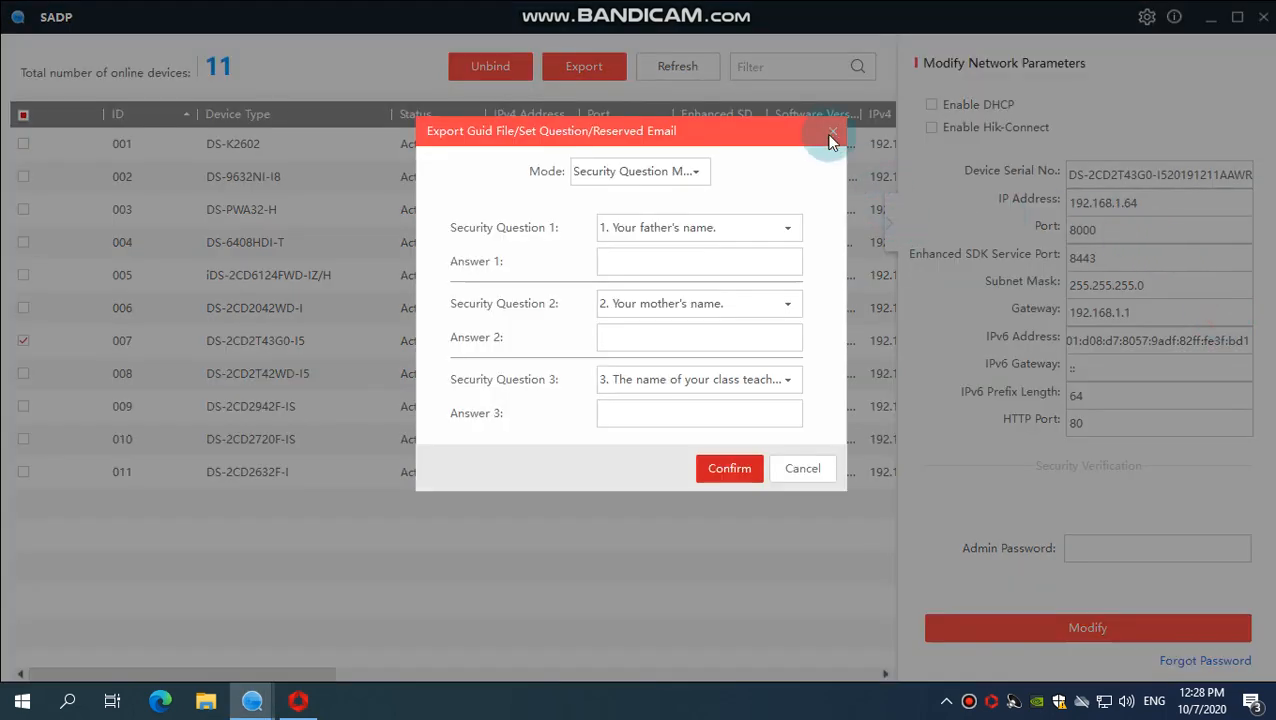
{"action": "left_click", "coordinate": [830, 136]}
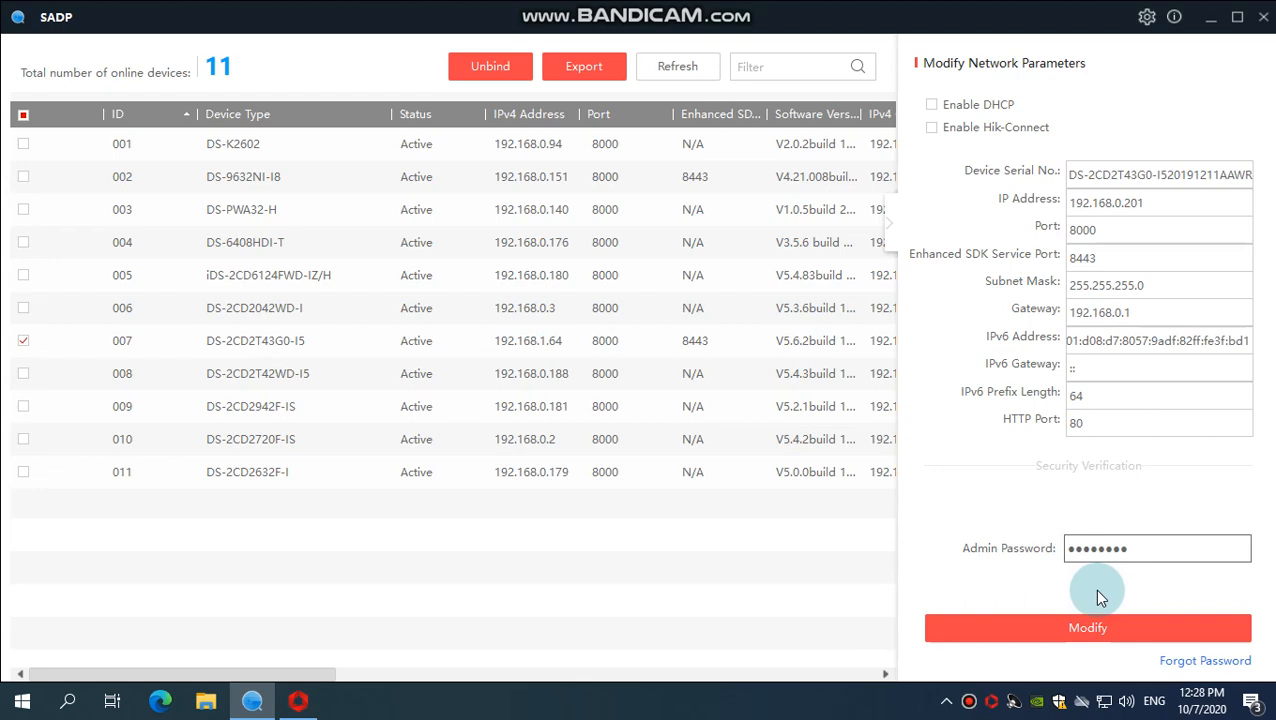
Apply IP address 192.168.0.201 with gateway 192.168.0.1 to the camera
{"action": "left_click", "coordinate": [1088, 628]}
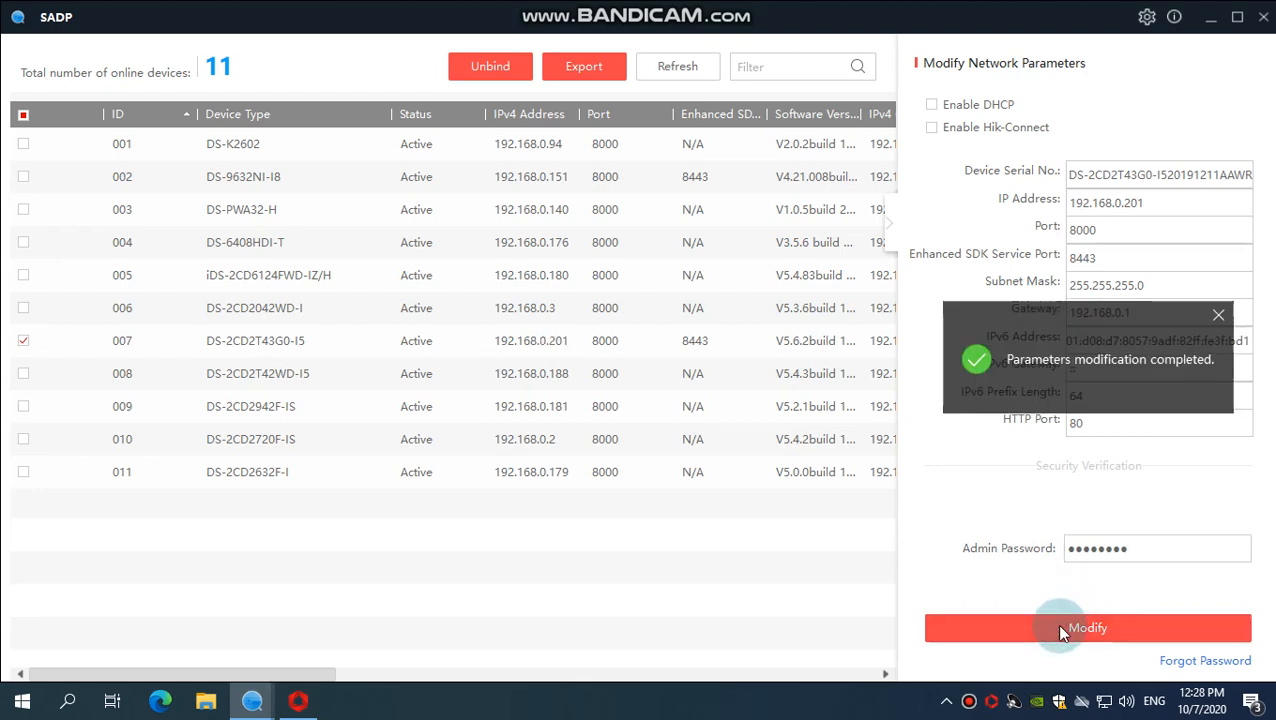
{"action": "left_click", "coordinate": [1088, 628]}
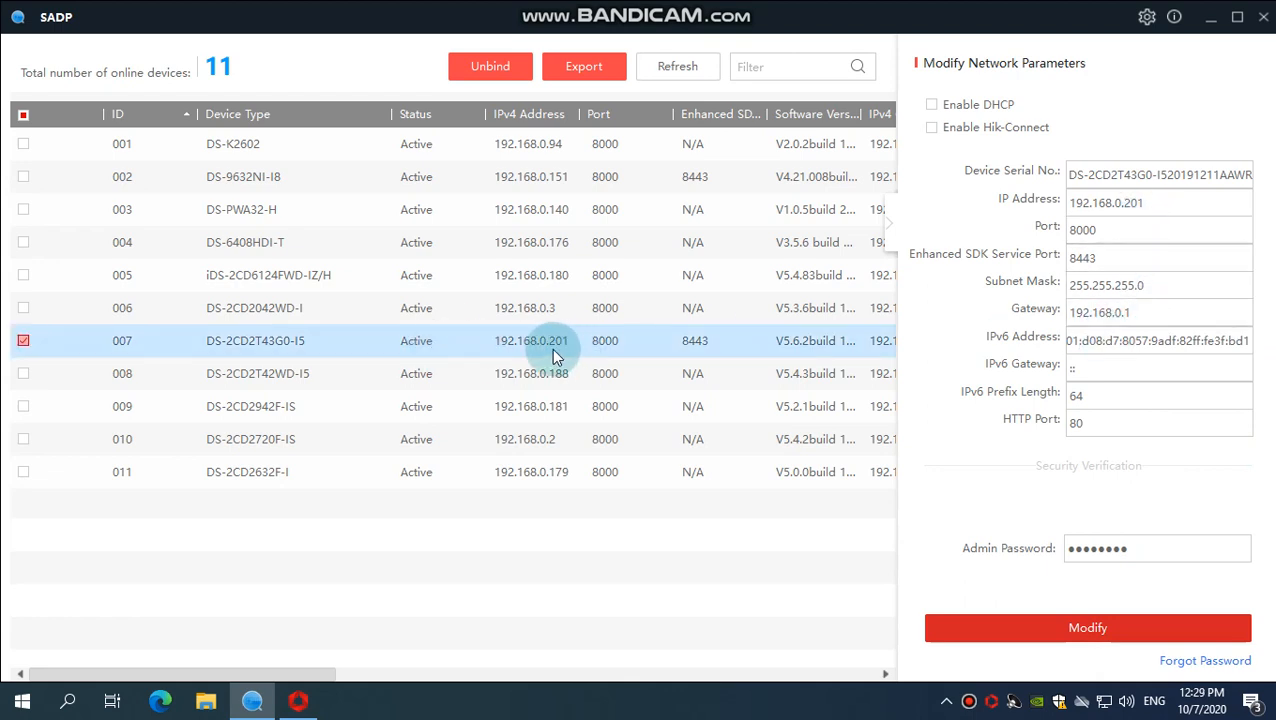
{"action": "mouse_move", "coordinate": [532, 340]}
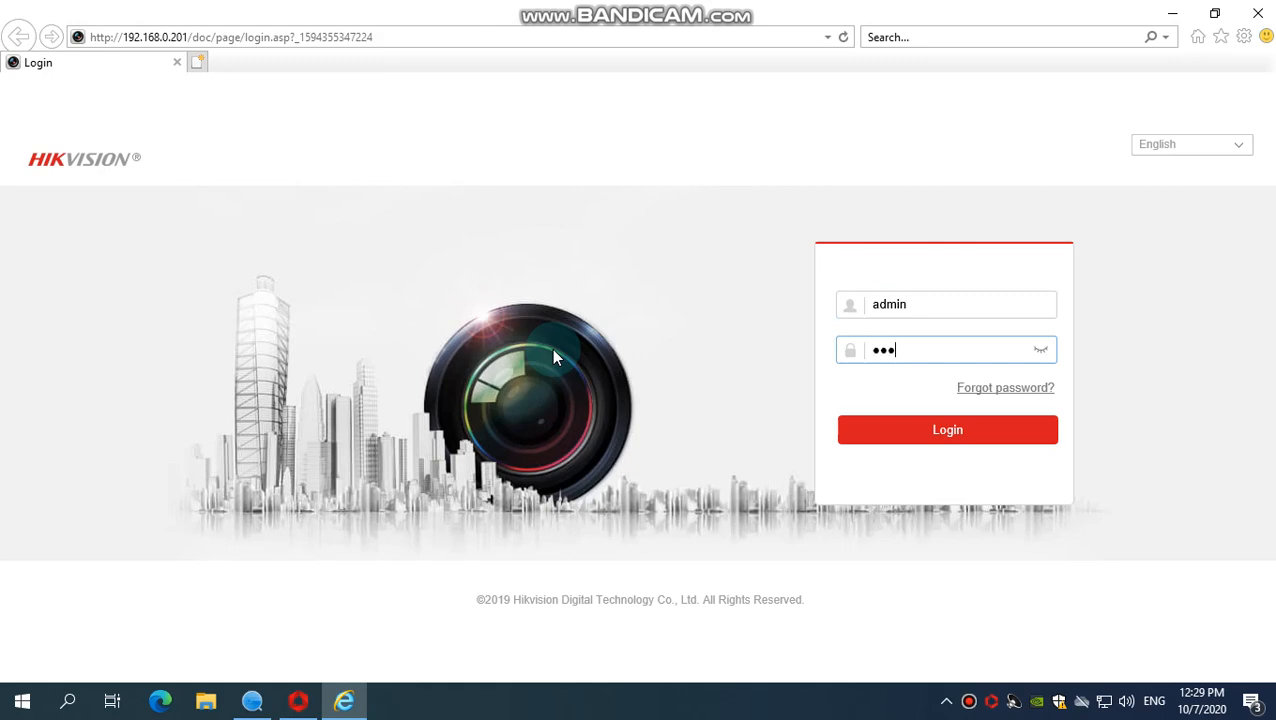
Log in to the camera at 192.168.0.201 as admin to reach the live view
{"action": "left_click", "coordinate": [948, 428]}
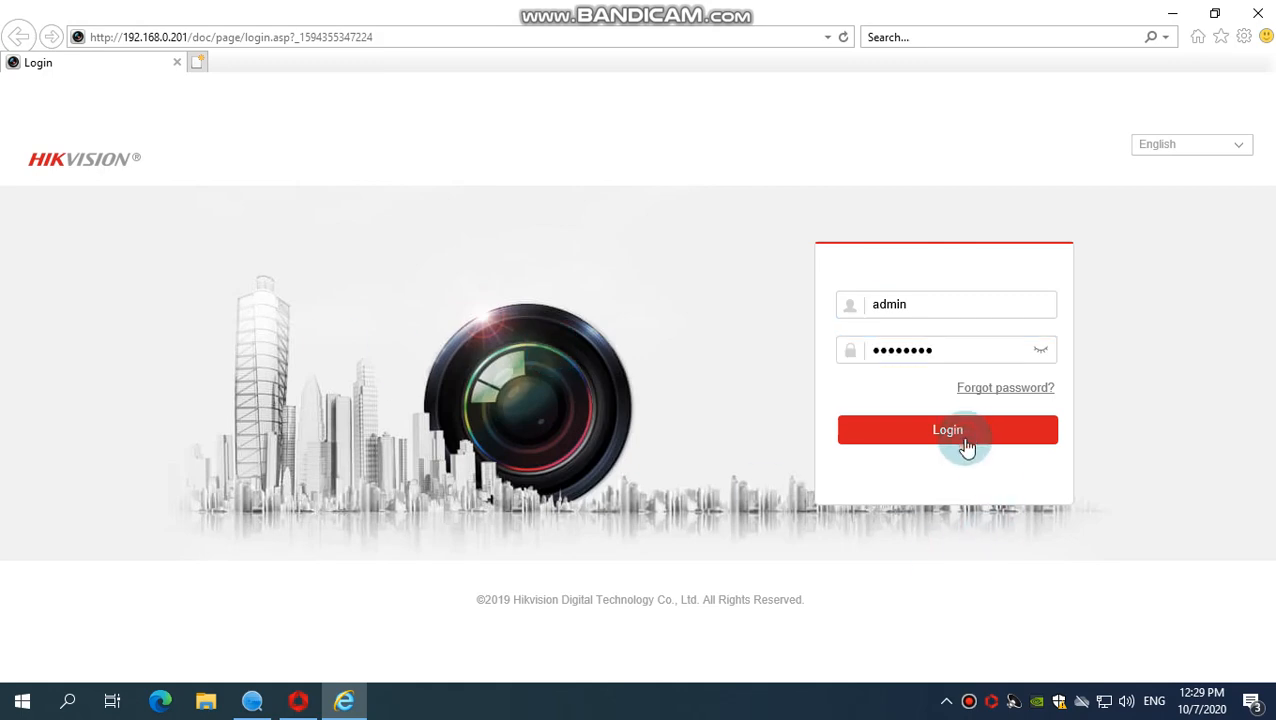
{"action": "left_click", "coordinate": [948, 428]}
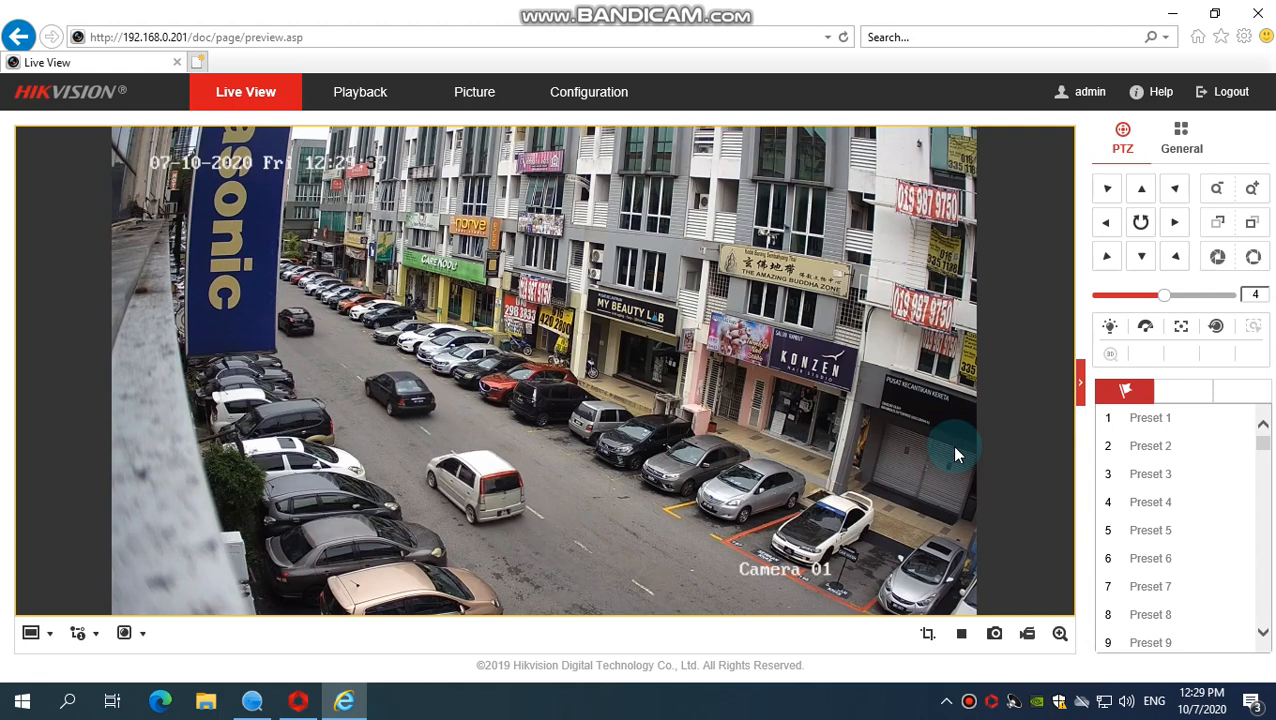
{"action": "mouse_move", "coordinate": [588, 92]}
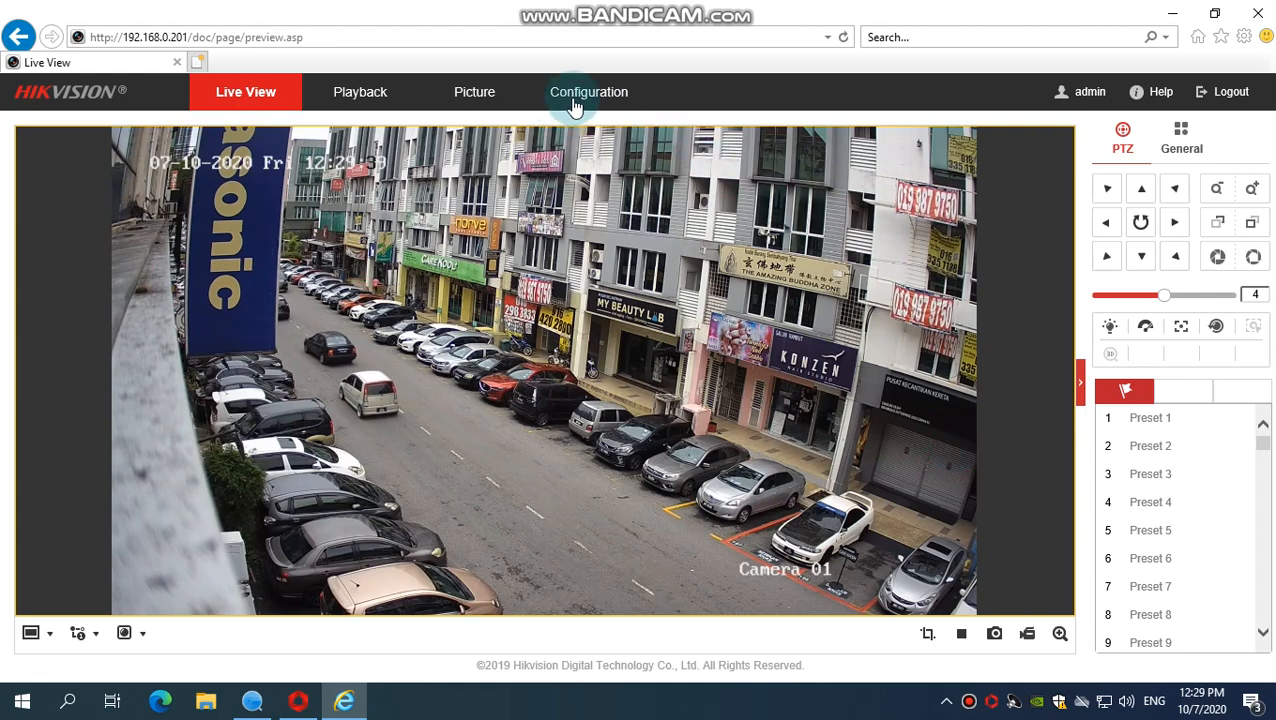
Navigate Configuration > Event > Smart Event to the Line Crossing Detection page
{"action": "left_click", "coordinate": [588, 92]}
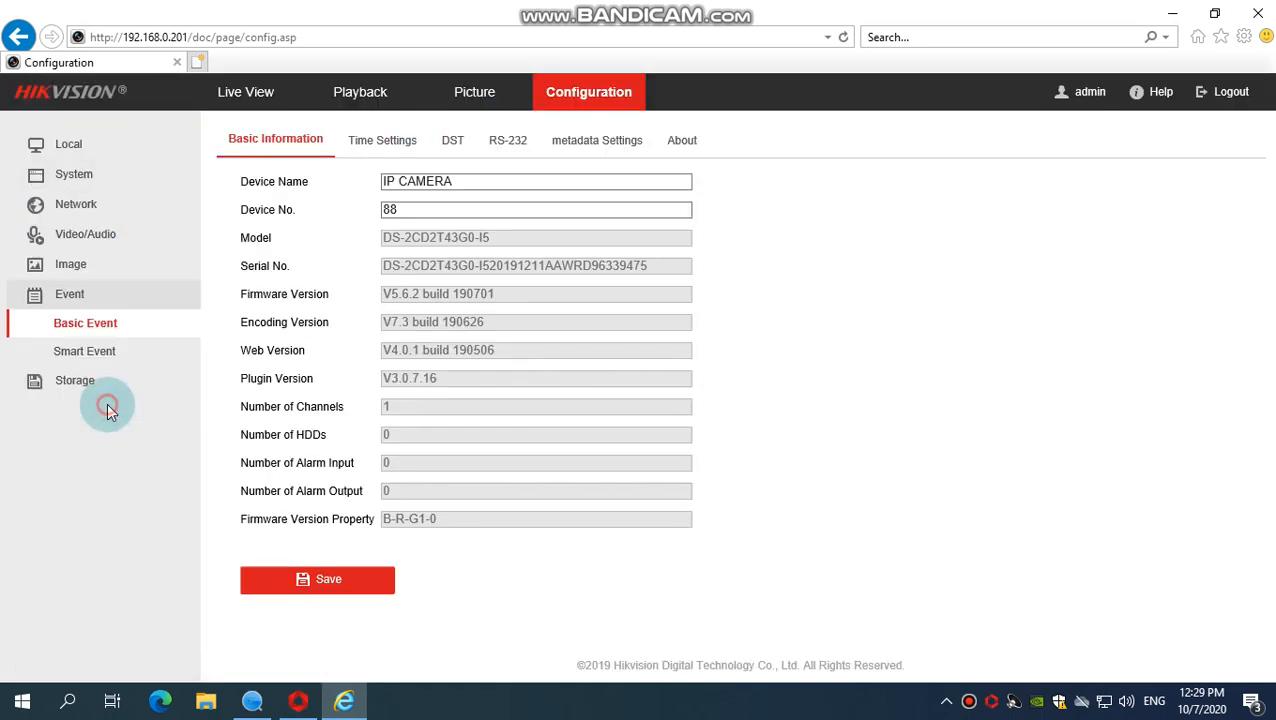
{"action": "left_click", "coordinate": [86, 352]}
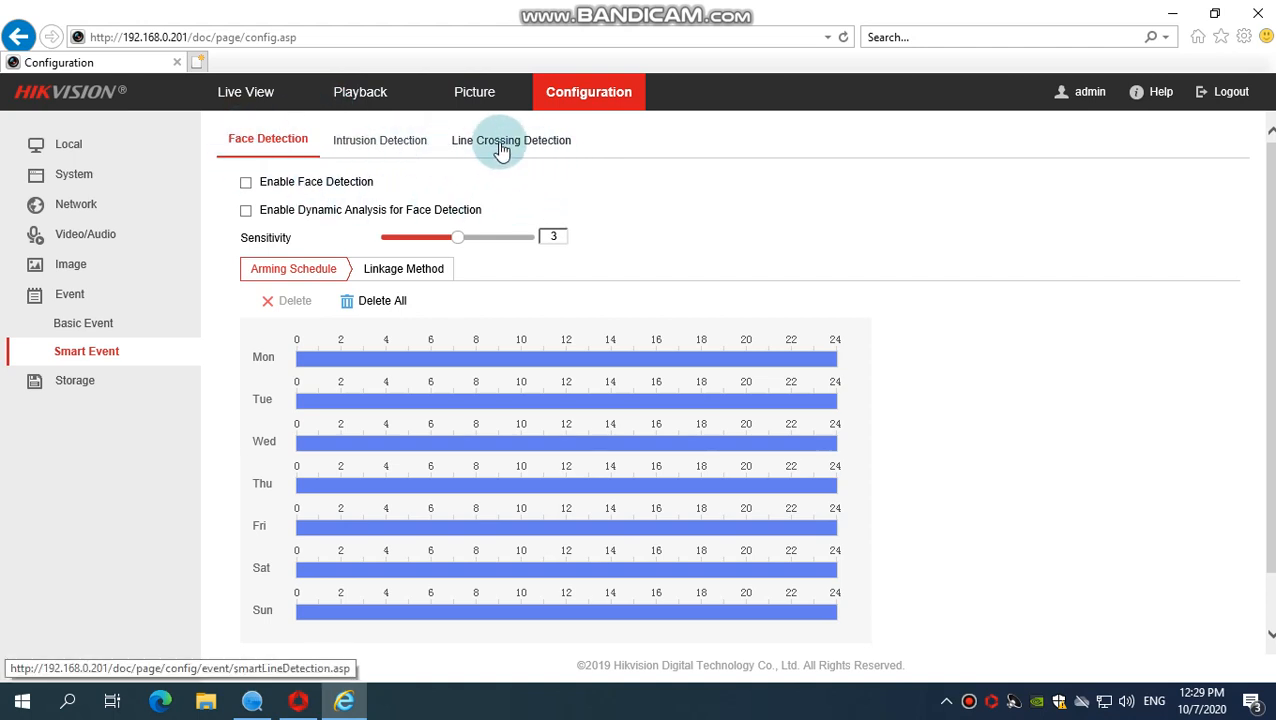
{"action": "left_click", "coordinate": [512, 140]}
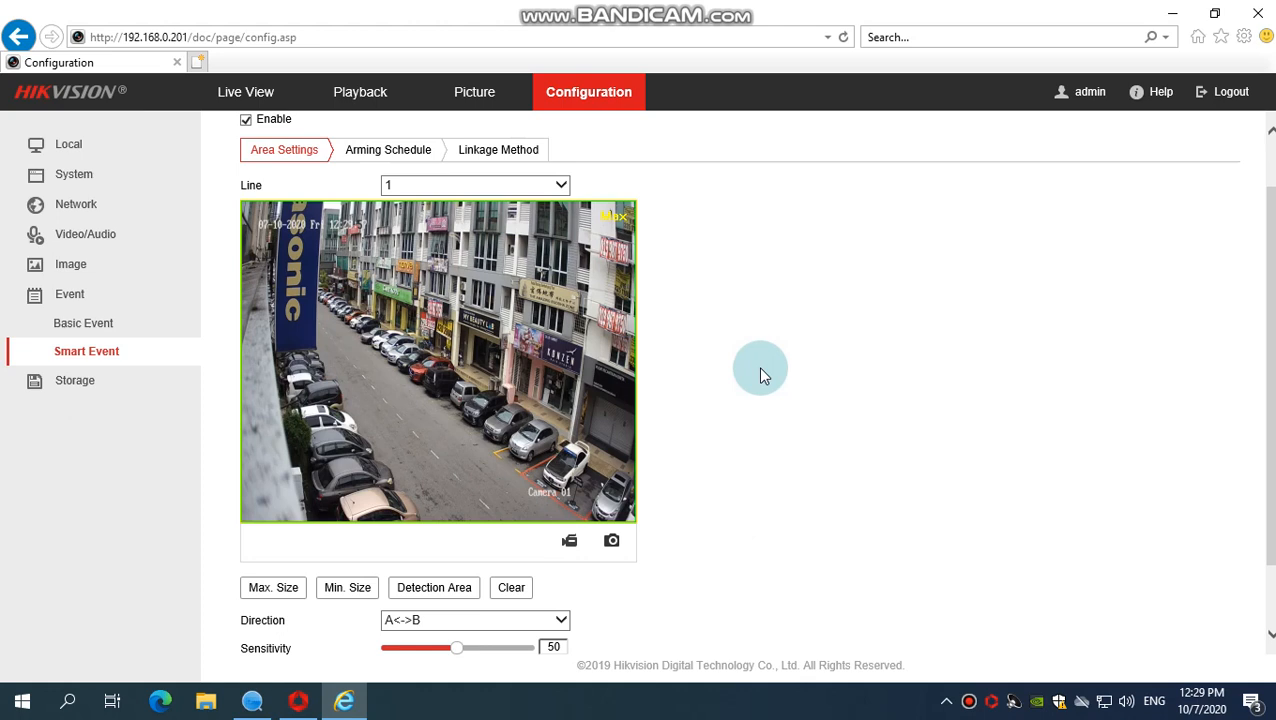
{"action": "mouse_move", "coordinate": [416, 270]}
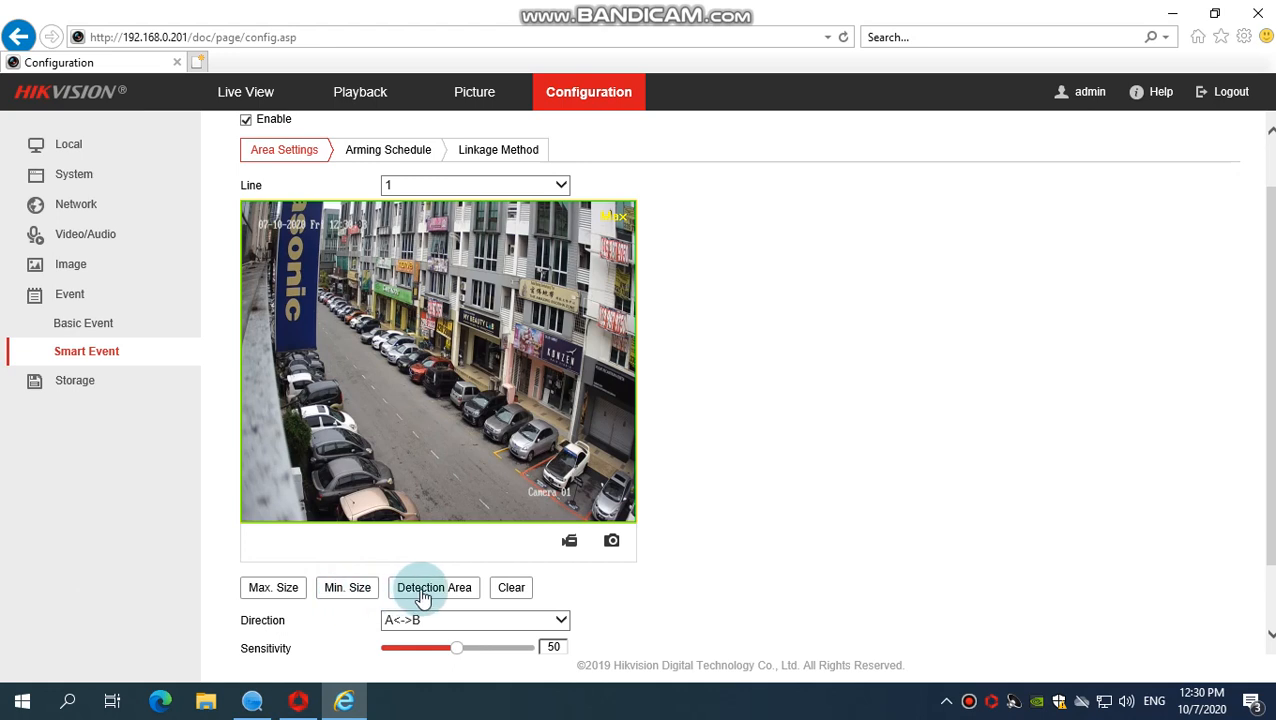
Draw crossing line 1 across the street on the preview
{"action": "left_click", "coordinate": [434, 588]}
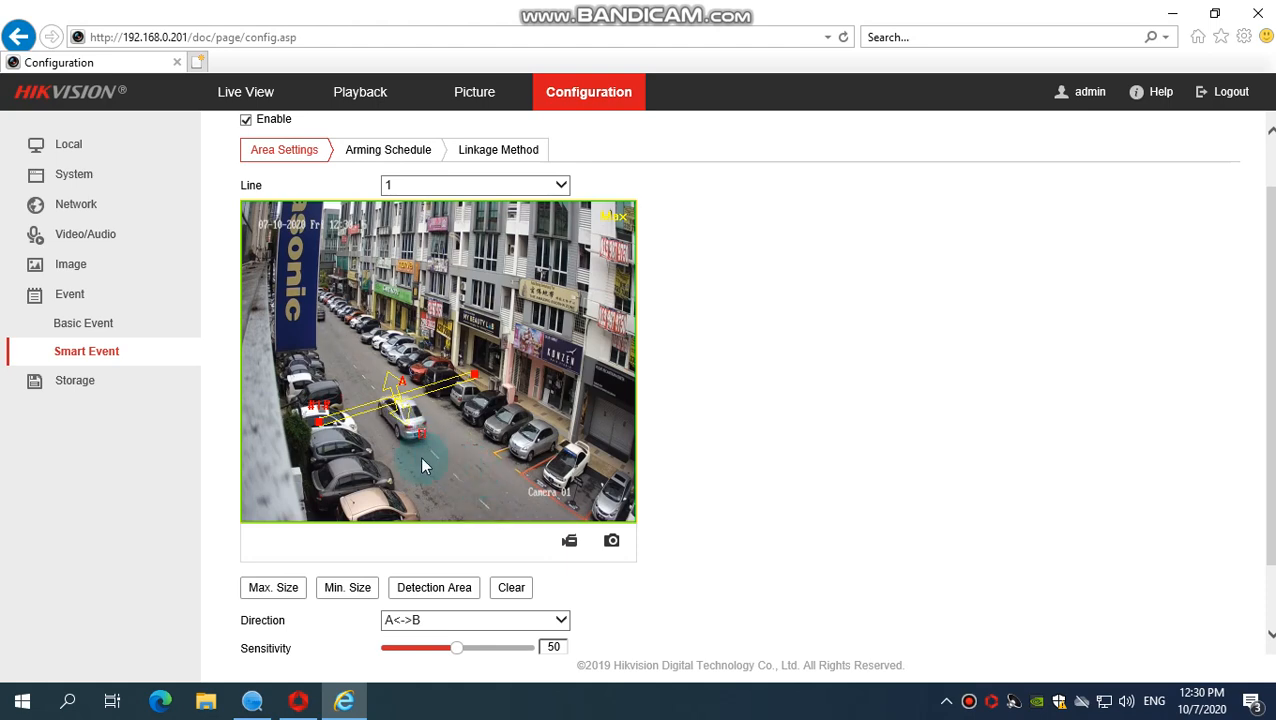
{"action": "left_click", "coordinate": [272, 588]}
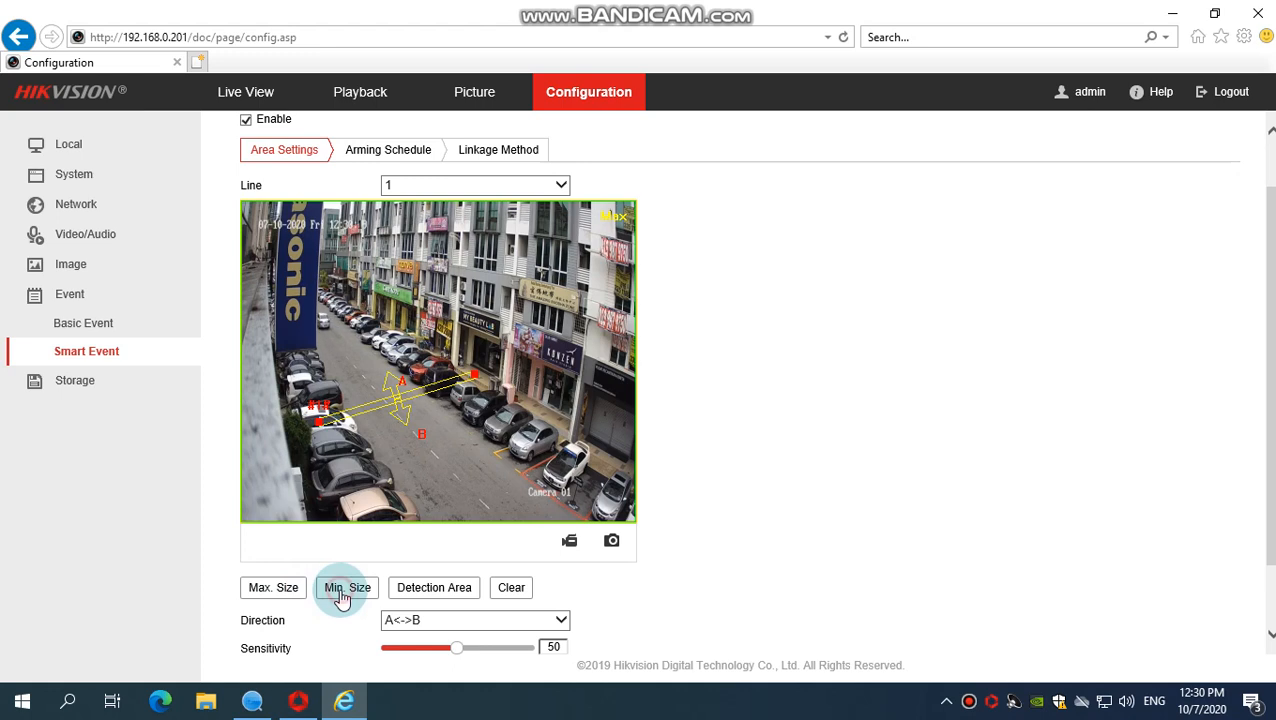
Place the minimum and maximum target size boxes and save the detection settings
{"action": "left_click", "coordinate": [348, 588]}
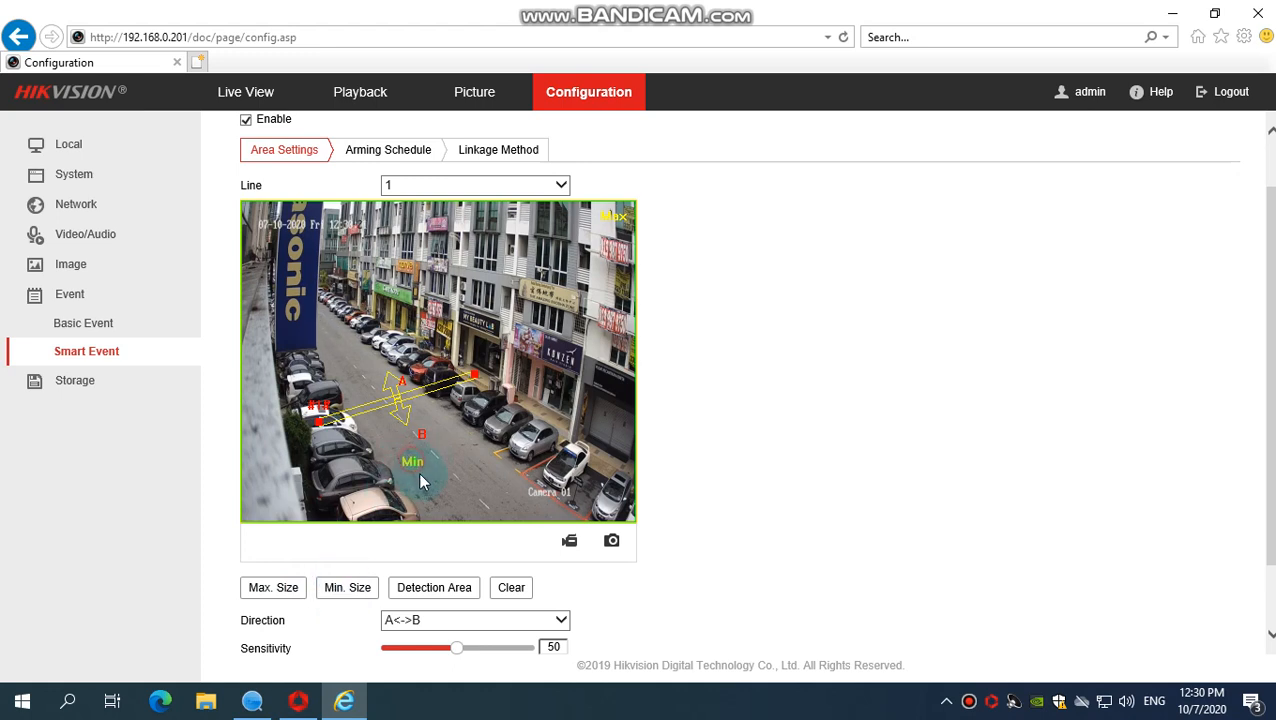
{"action": "left_click", "coordinate": [272, 588]}
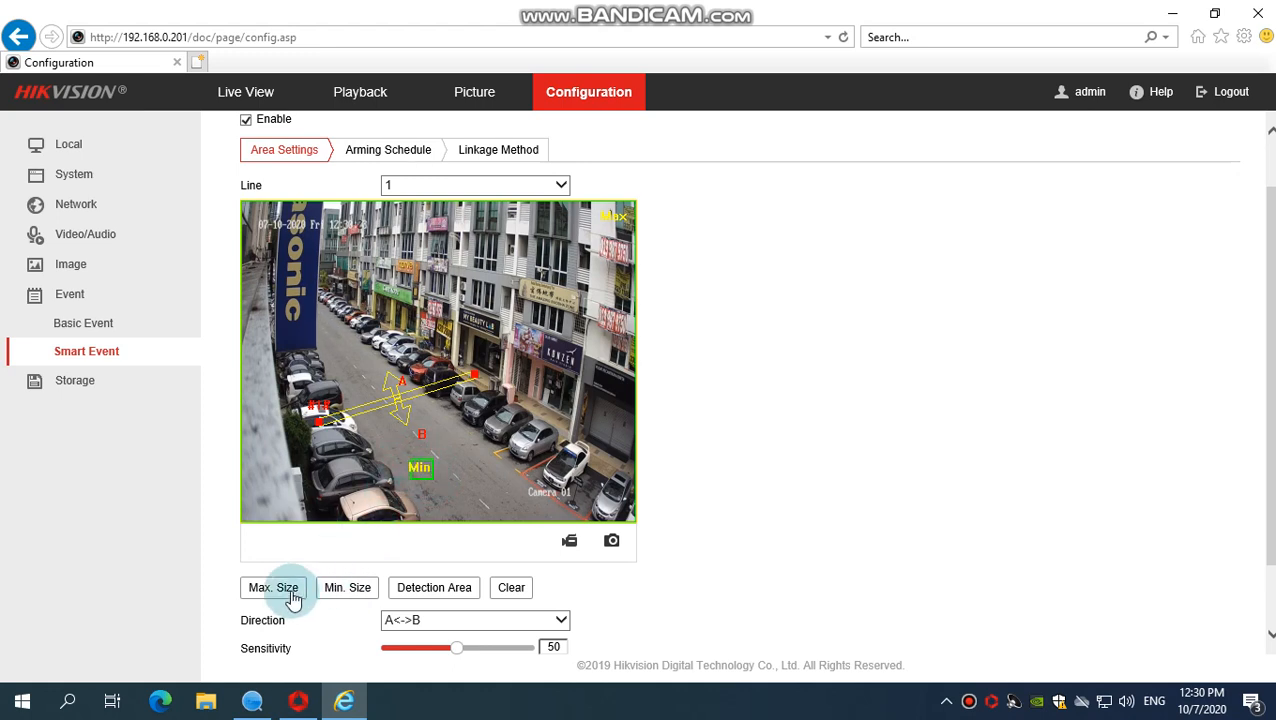
{"action": "left_click", "coordinate": [272, 588]}
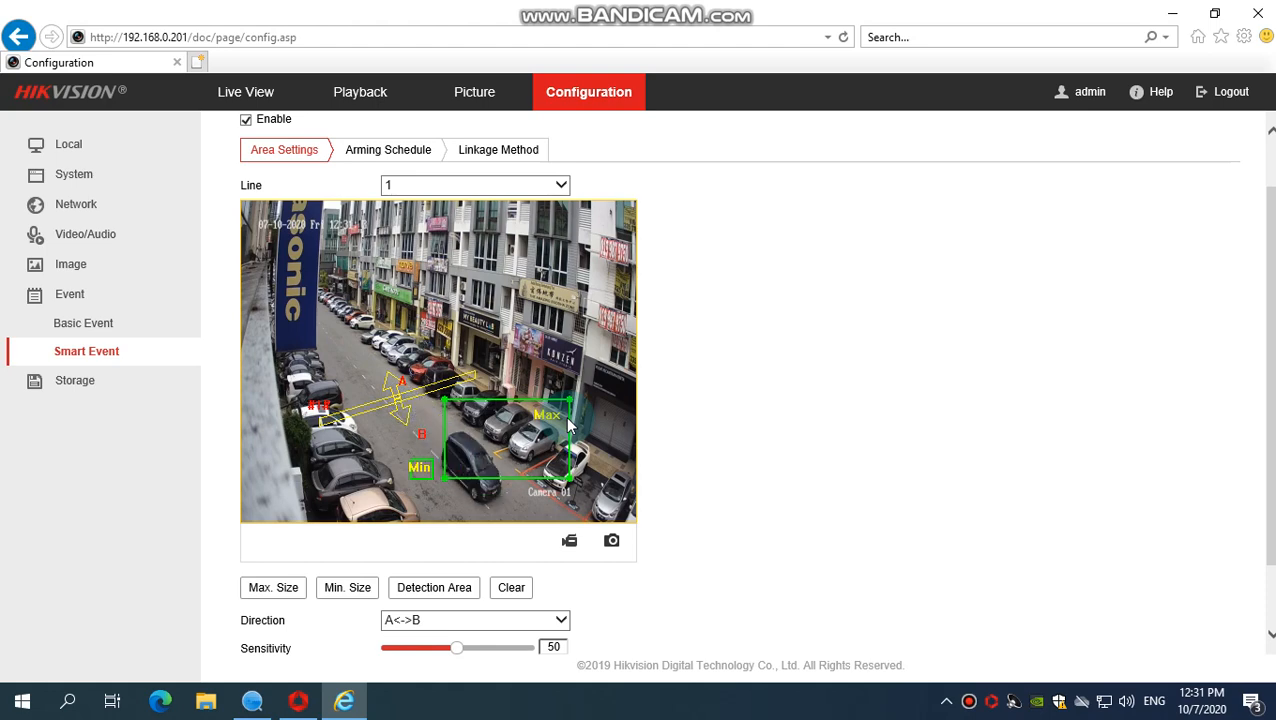
{"action": "scroll", "scroll_direction": "down", "scroll_amount": 3}
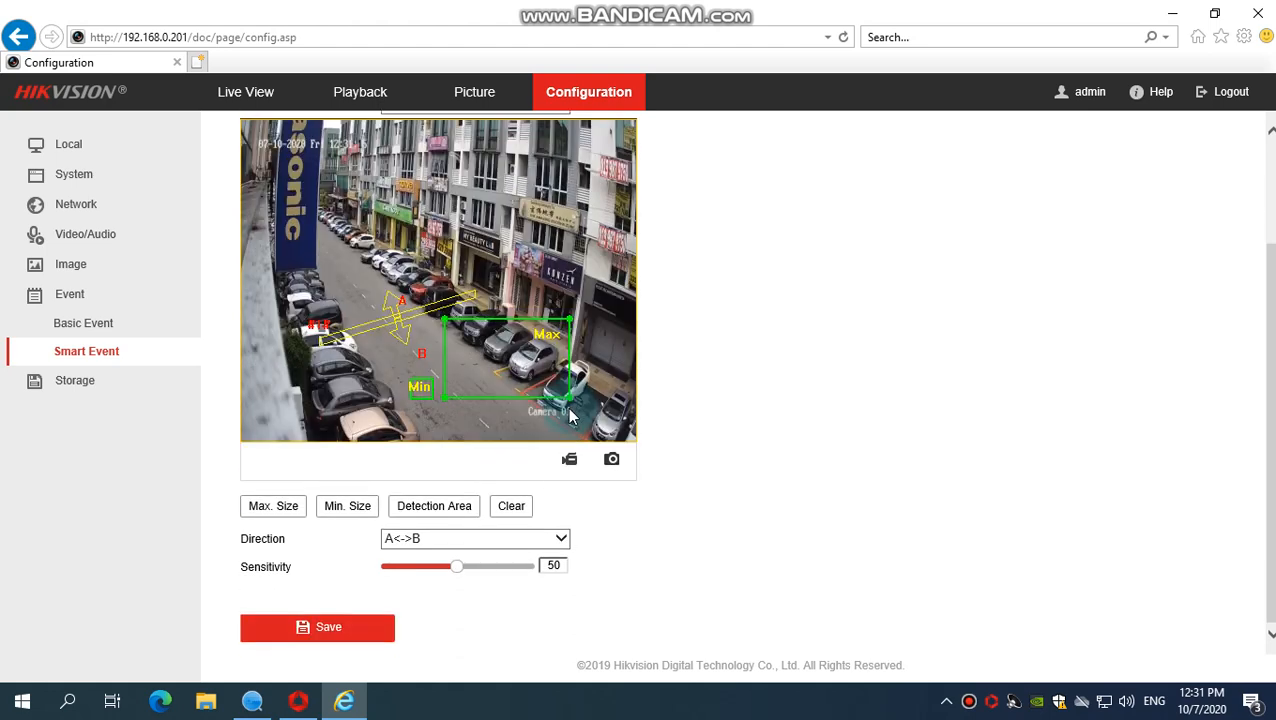
{"action": "left_click", "coordinate": [316, 628]}
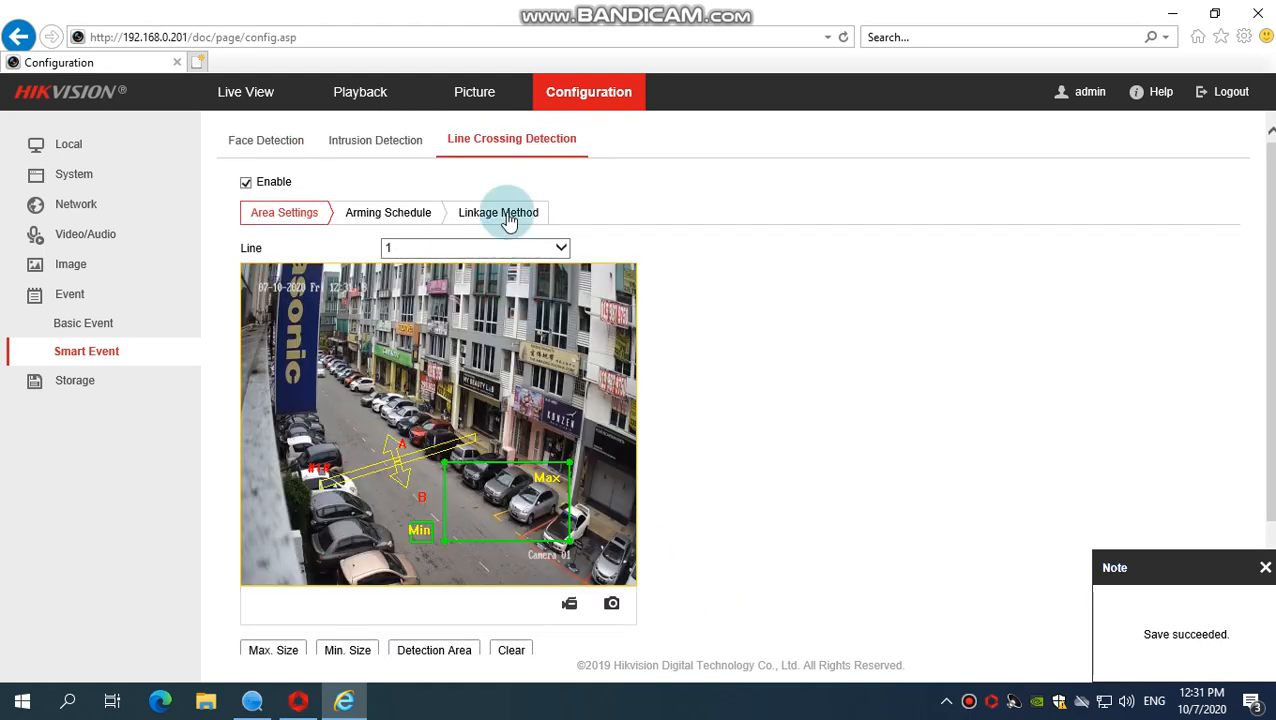
Save the Linkage Method with Notify Surveillance Center enabled
{"action": "left_click", "coordinate": [498, 212]}
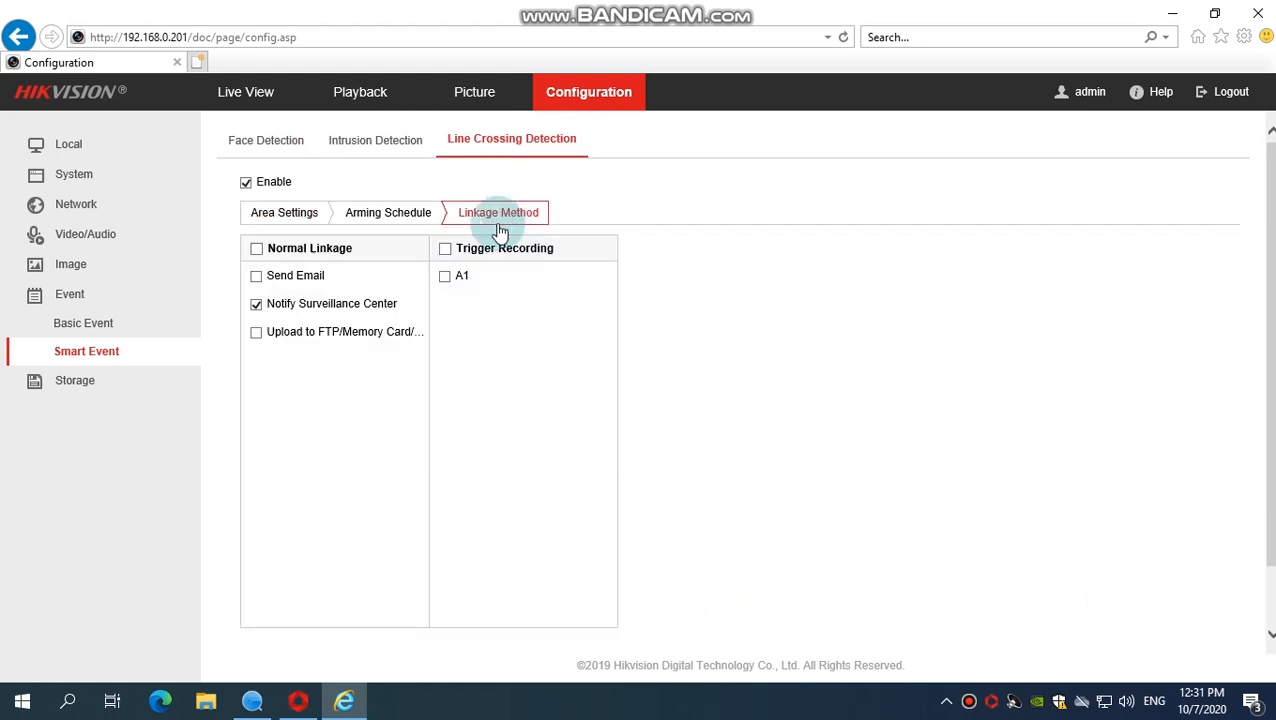
{"action": "mouse_move", "coordinate": [416, 396]}
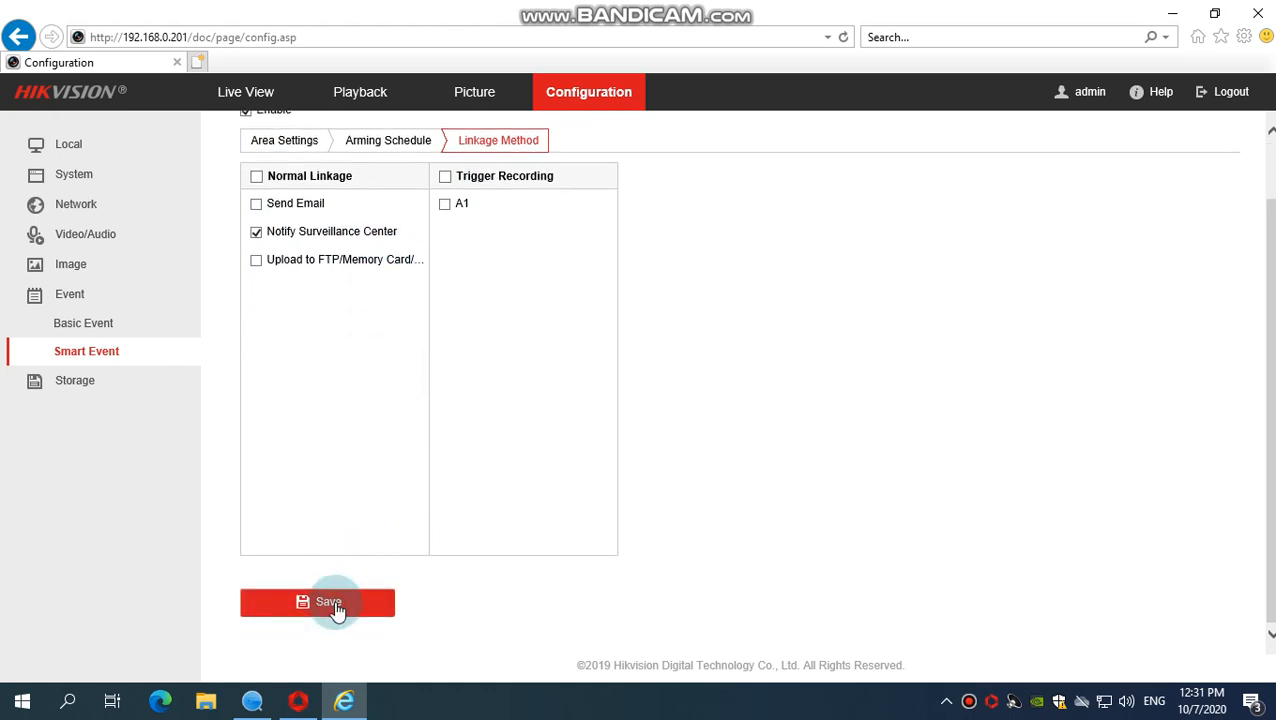
{"action": "left_click", "coordinate": [316, 600]}
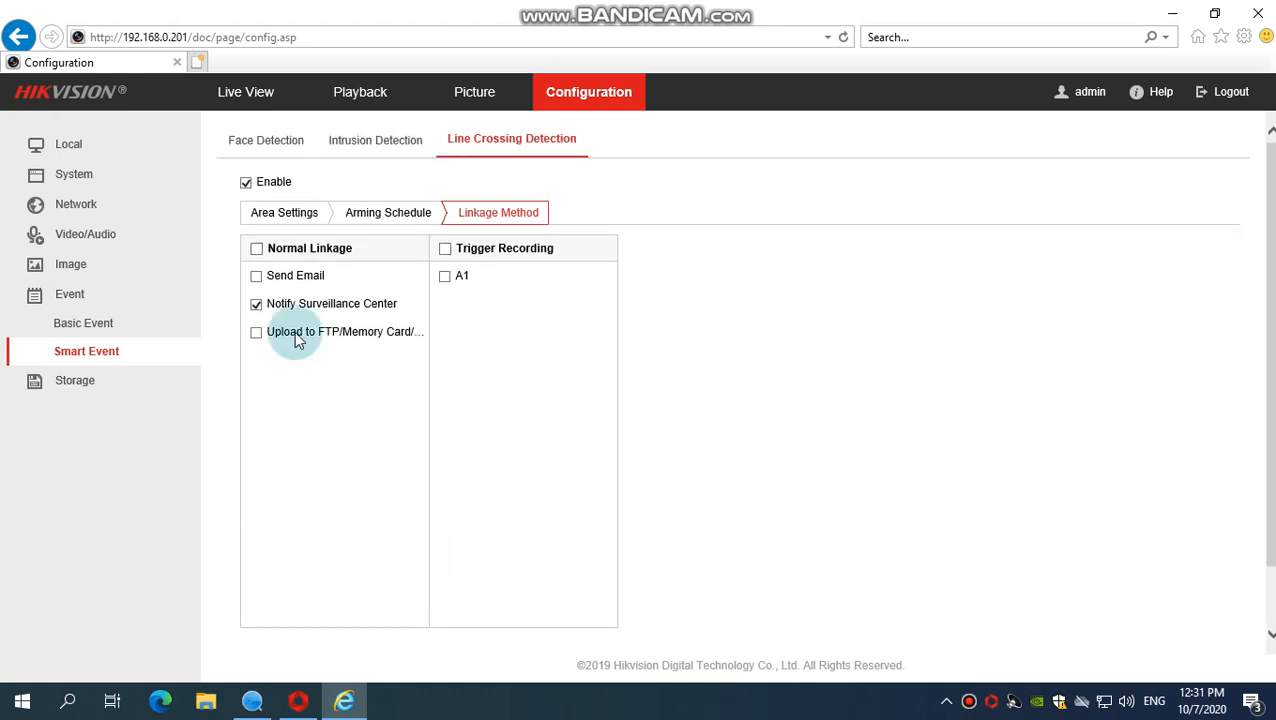
{"action": "left_click", "coordinate": [284, 212]}
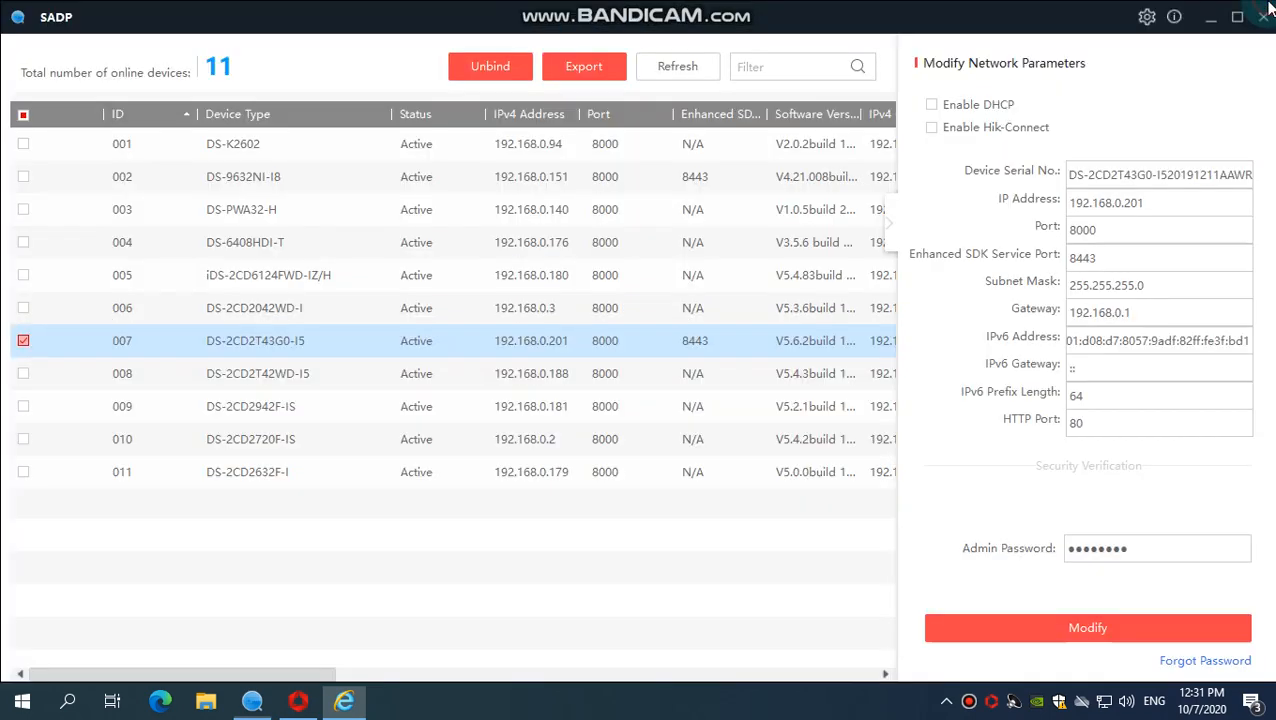
Quit the SADP tool and confirm, leaving the desktop
{"action": "left_click", "coordinate": [1264, 16]}
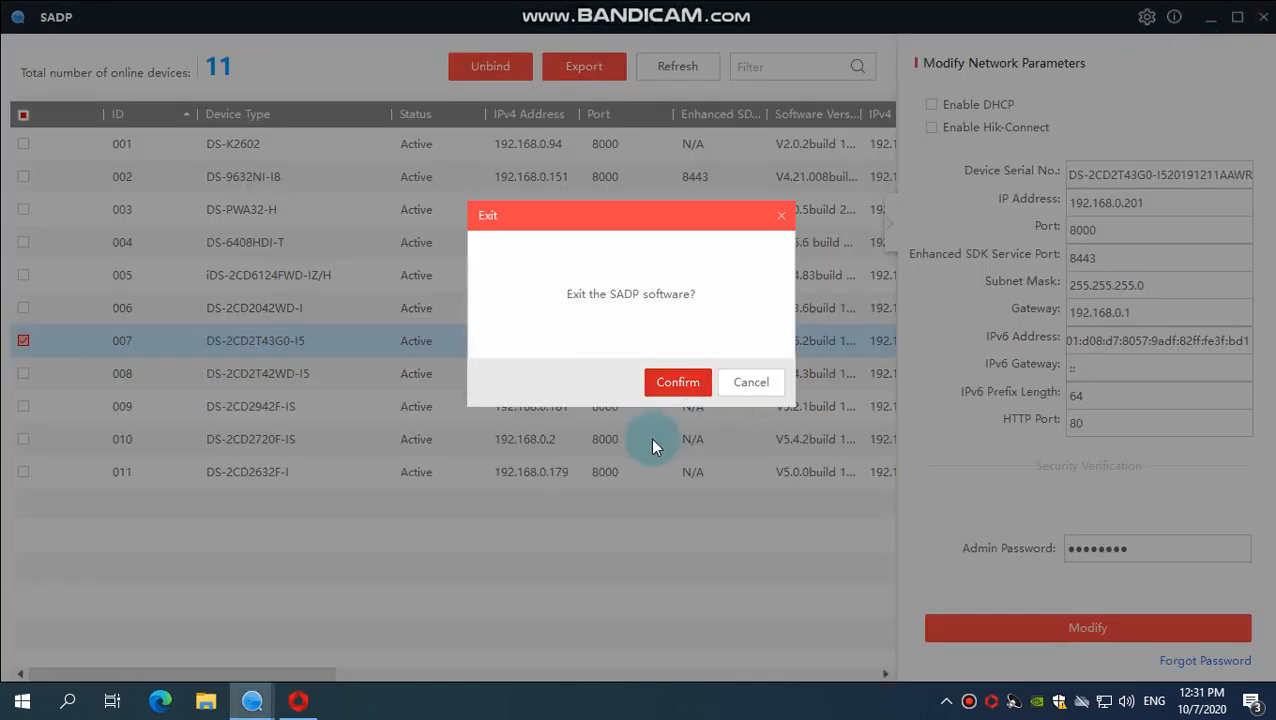
{"action": "left_click", "coordinate": [676, 382]}
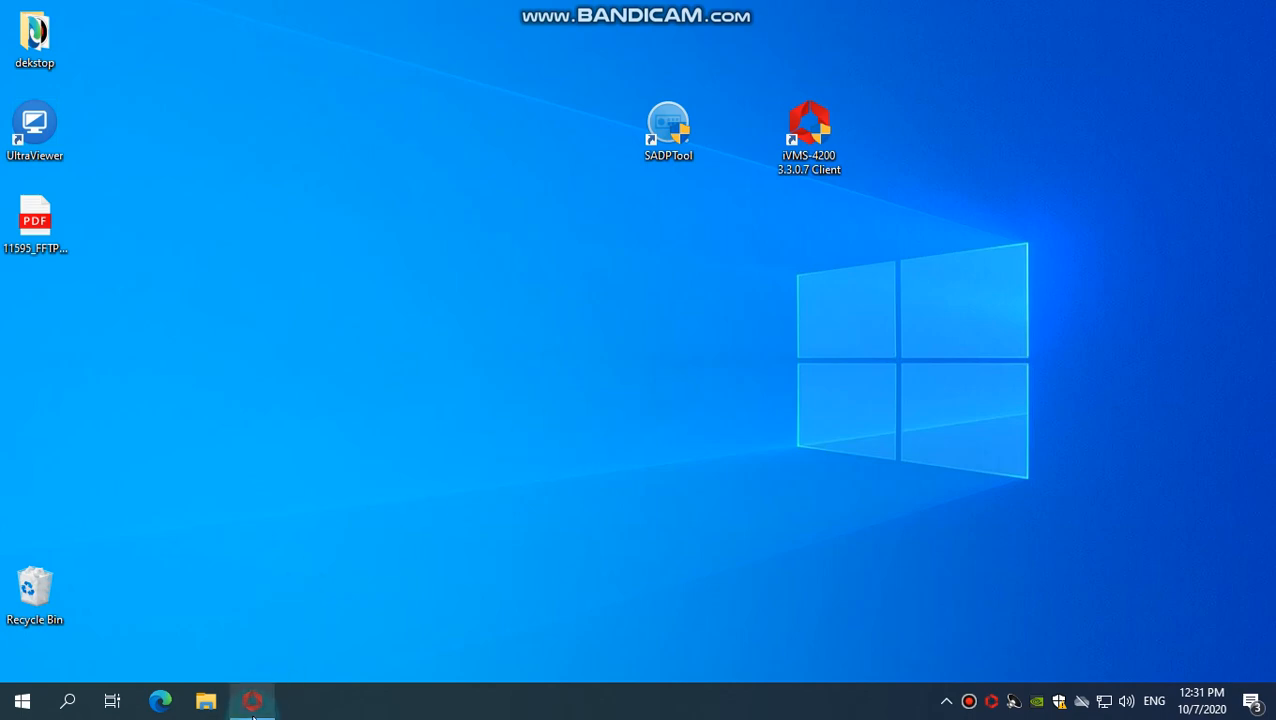
Launch the iVMS-4200 client from its desktop shortcut
{"action": "left_click", "coordinate": [808, 124]}
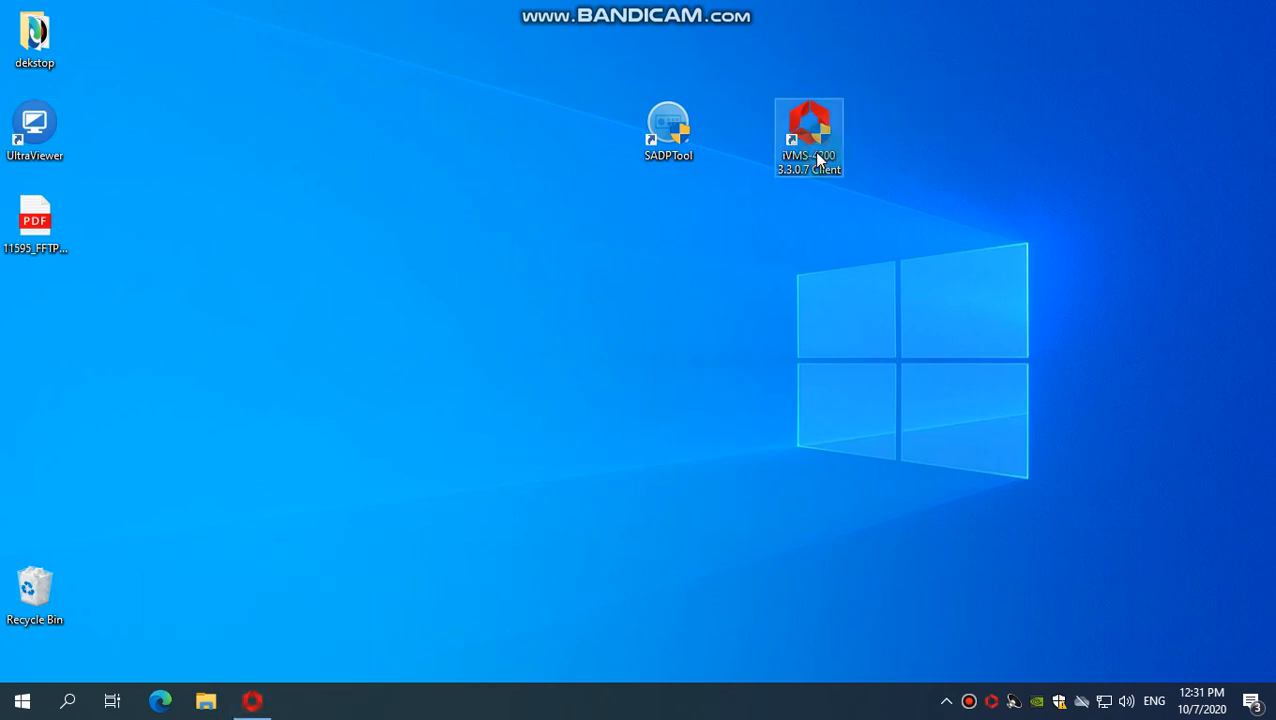
{"action": "mouse_move", "coordinate": [808, 136]}
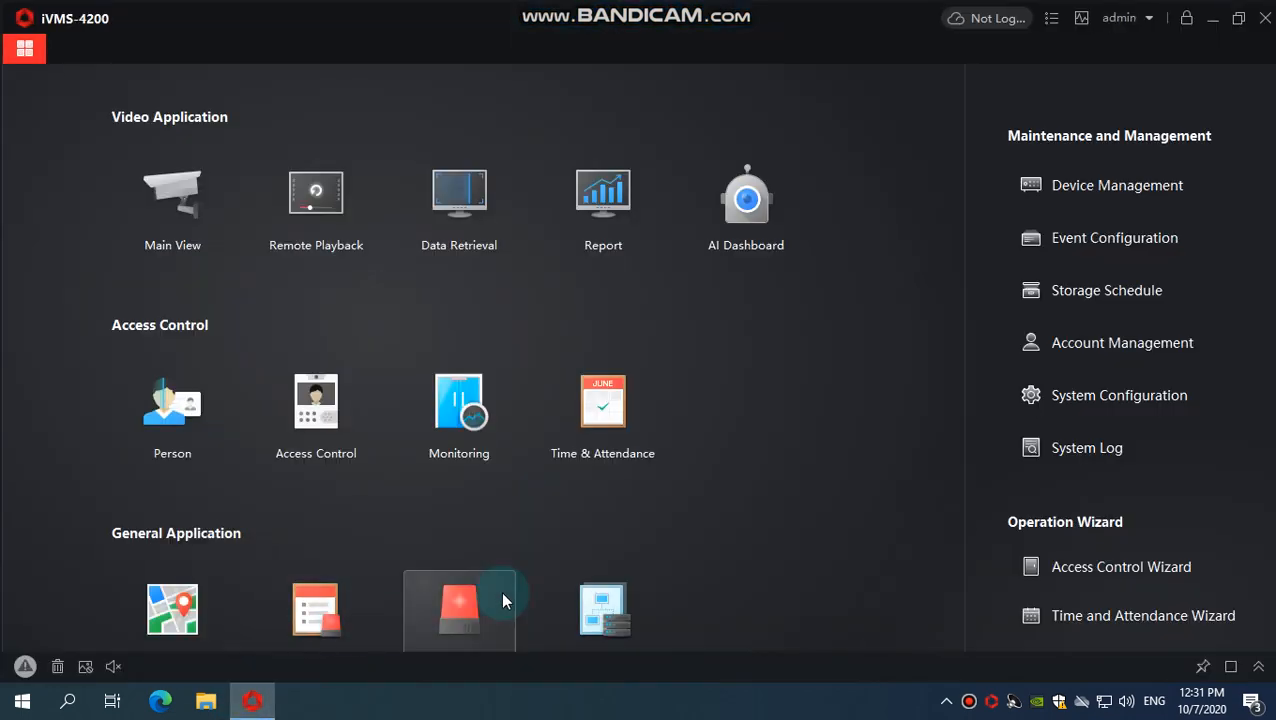
{"action": "mouse_move", "coordinate": [596, 352]}
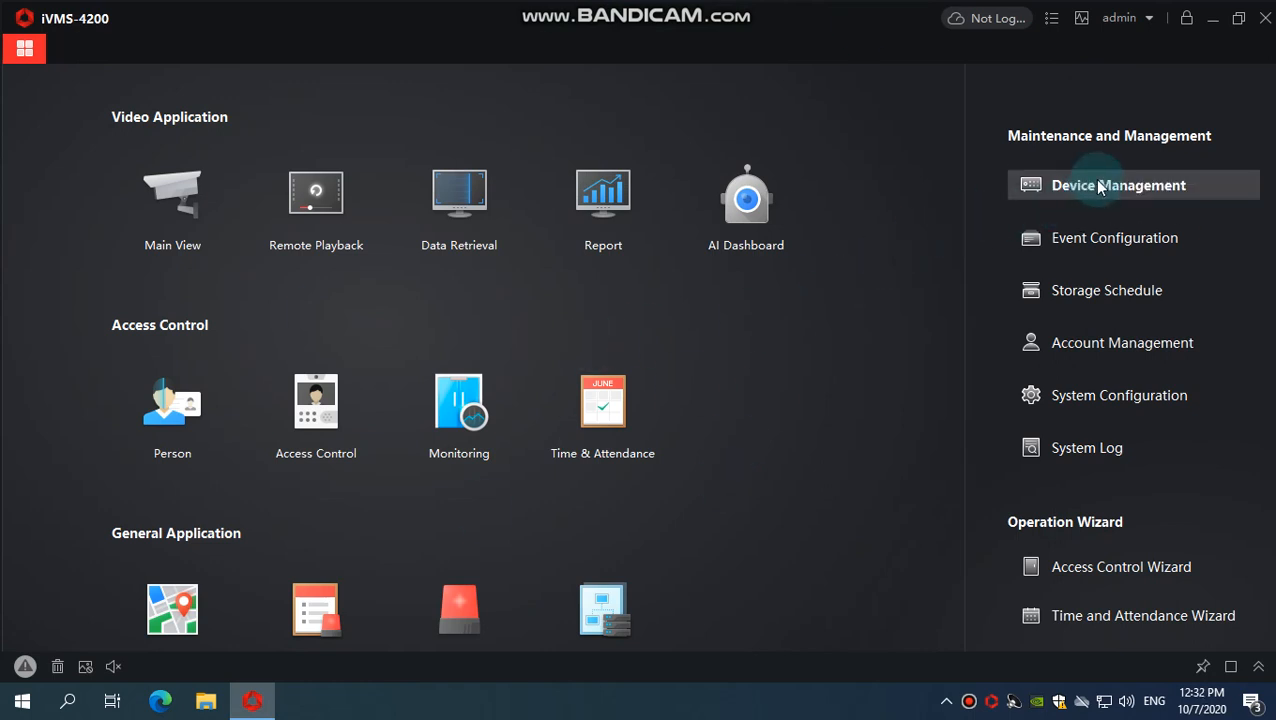
{"action": "mouse_move", "coordinate": [1100, 184]}
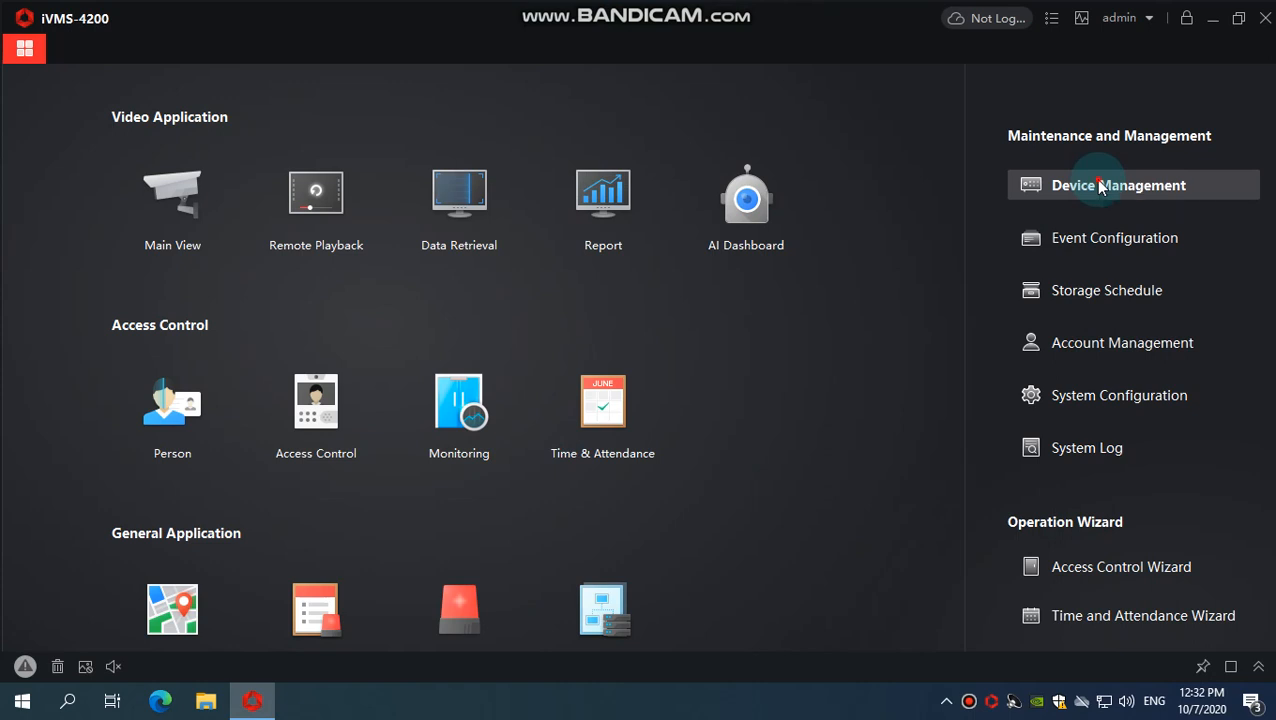
In Device Management's online devices, tick the camera at 192.168.0.201
{"action": "left_click", "coordinate": [1116, 184]}
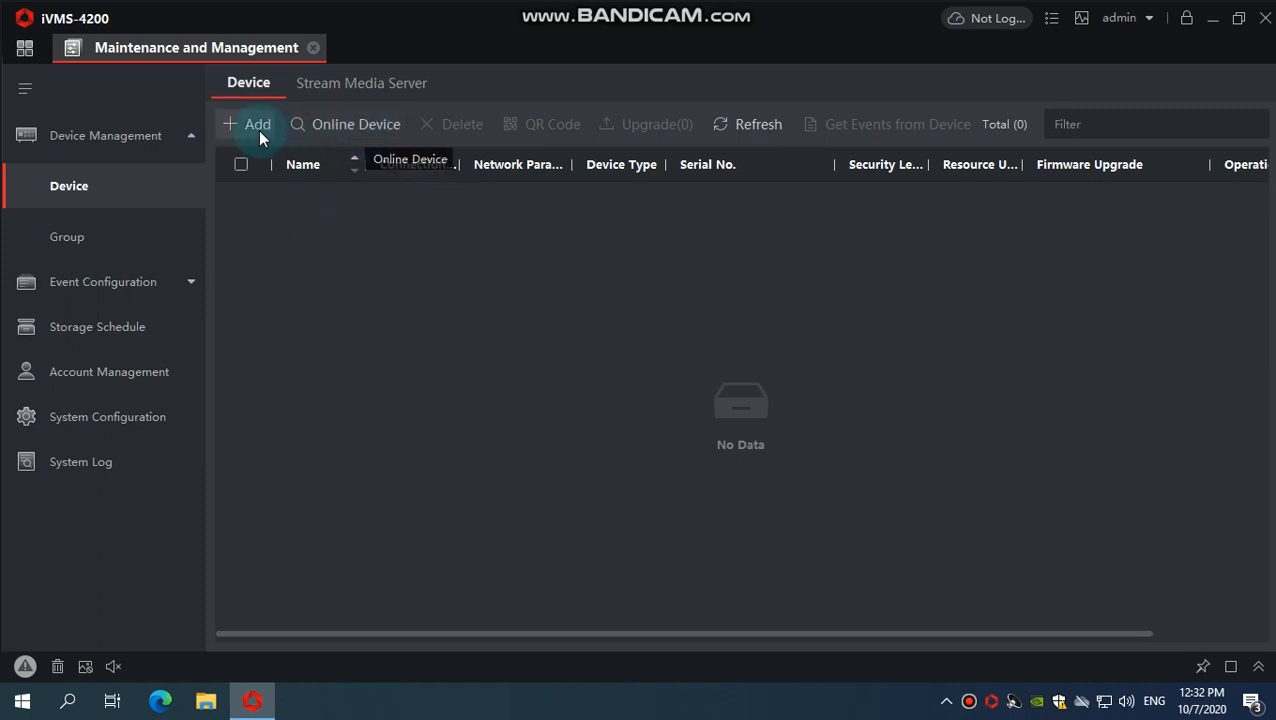
{"action": "mouse_move", "coordinate": [258, 124]}
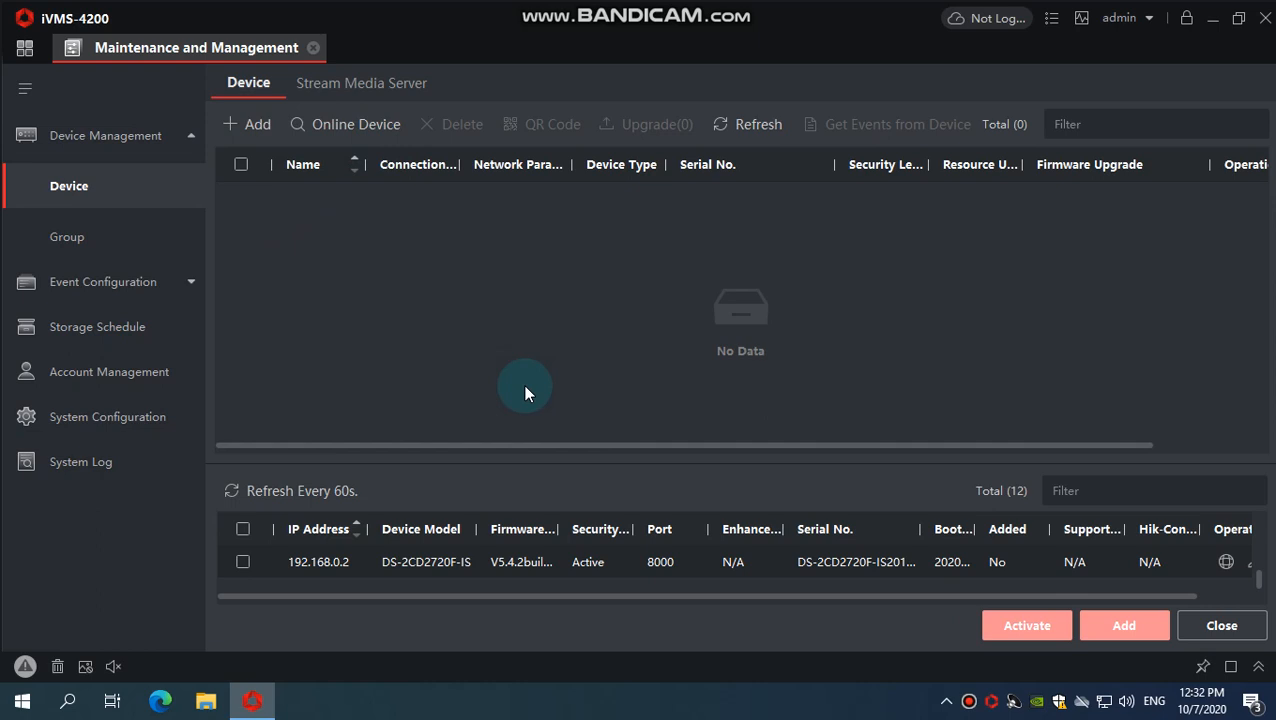
{"action": "mouse_move", "coordinate": [540, 464]}
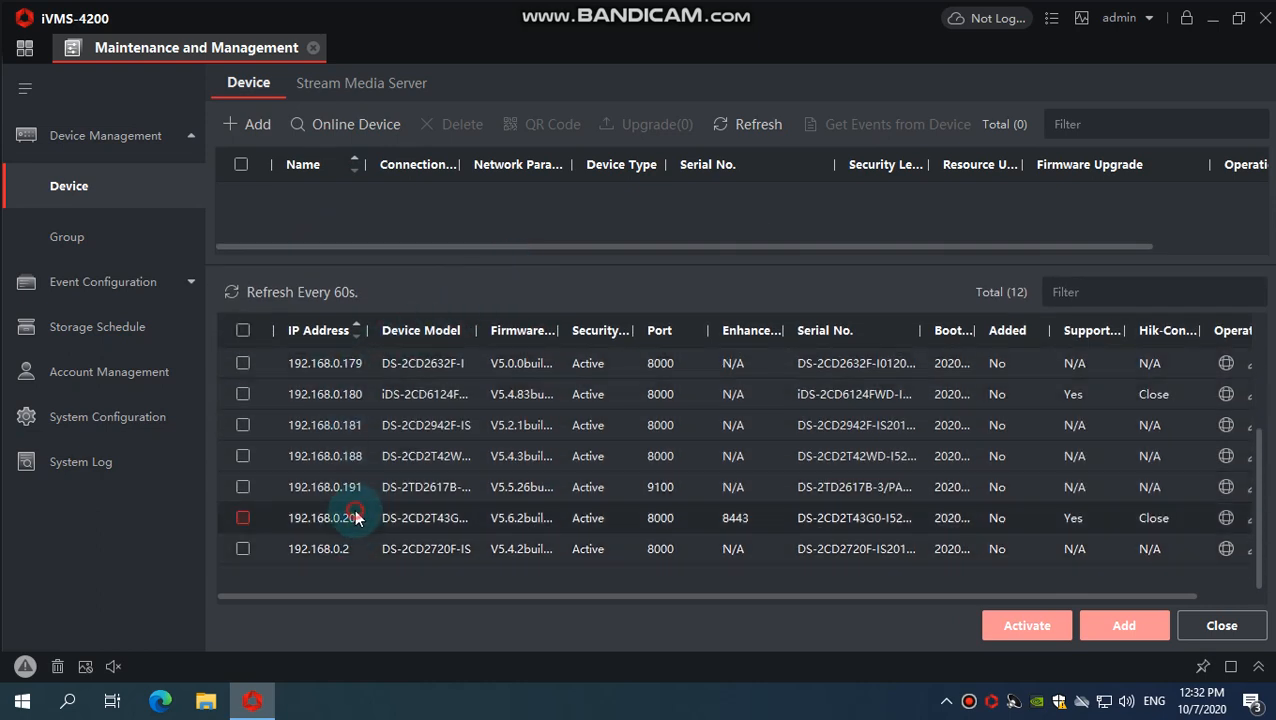
{"action": "left_click", "coordinate": [242, 516]}
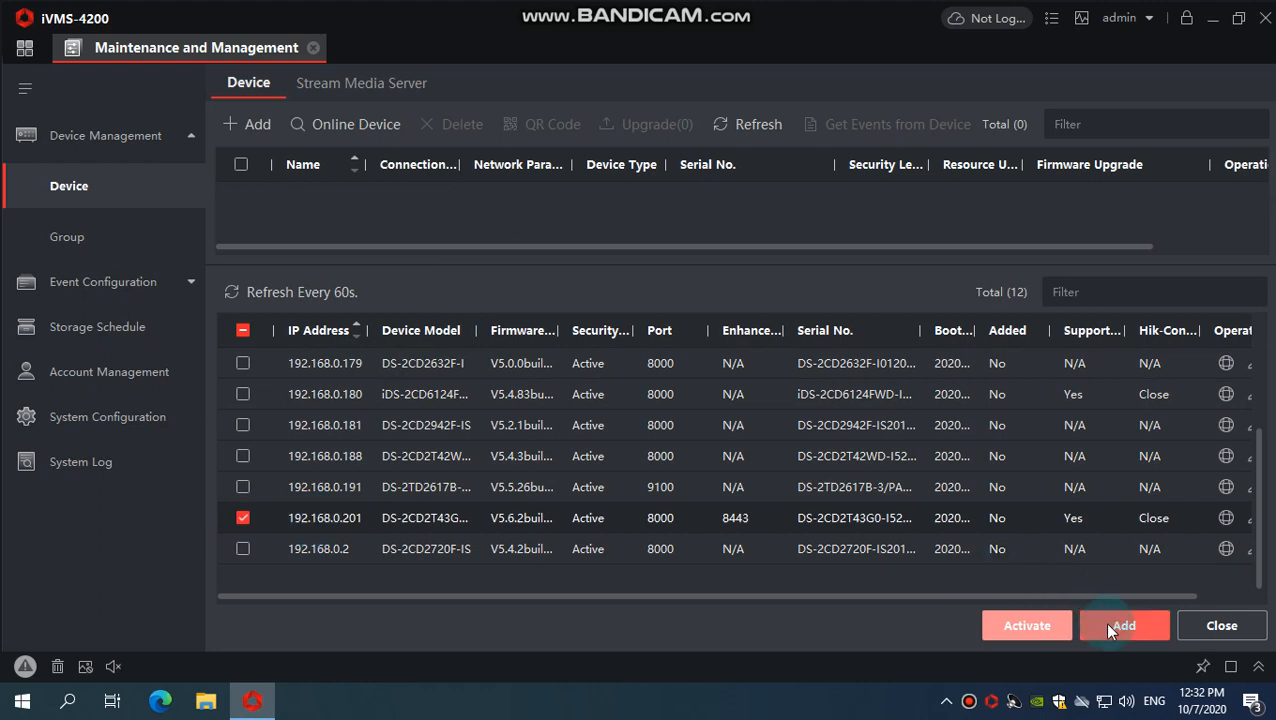
Add the camera as 'Perimeter Camera' with admin credentials and Synchronize Time enabled
{"action": "left_click", "coordinate": [1124, 624]}
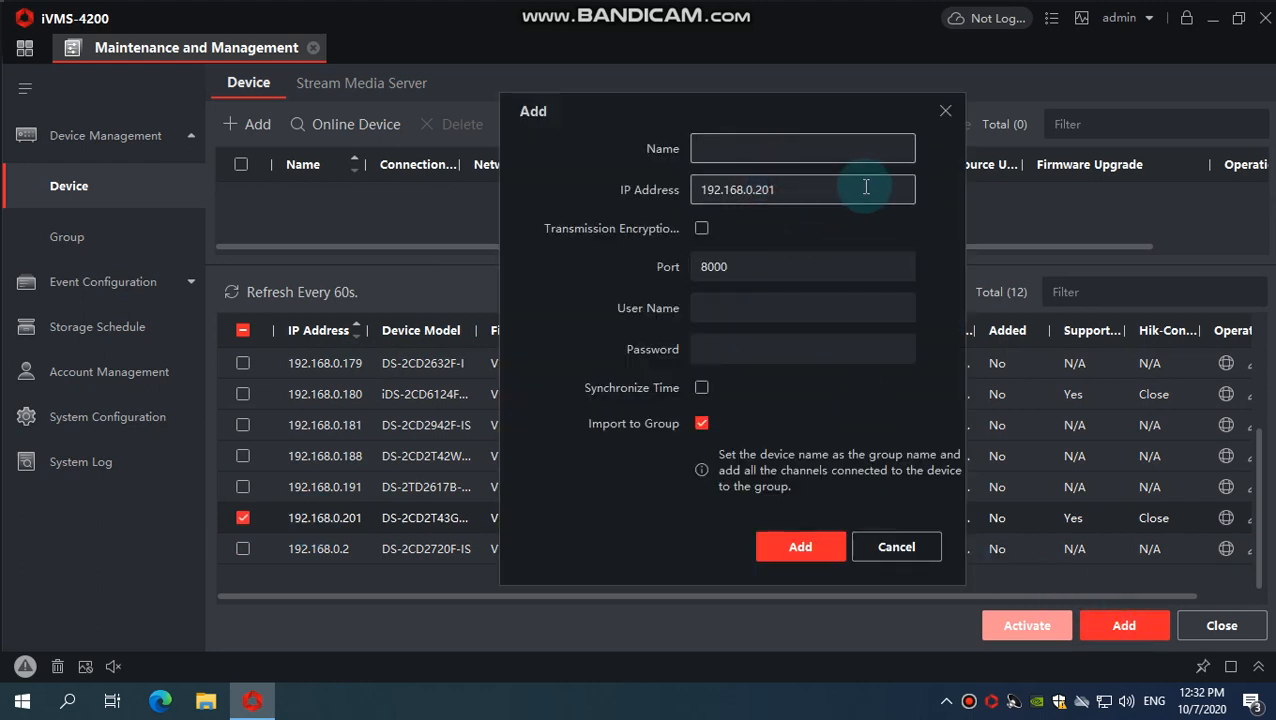
{"action": "type", "text": "Perimeter Camer"}
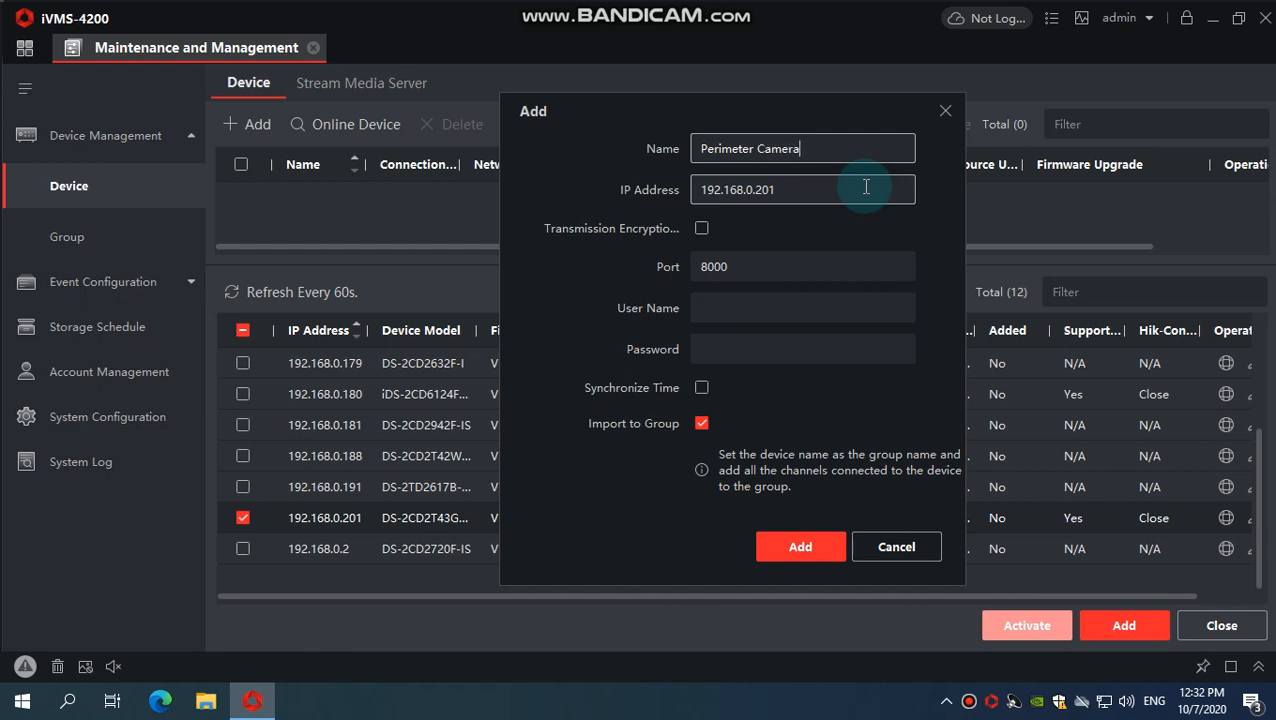
{"action": "type", "text": "admin"}
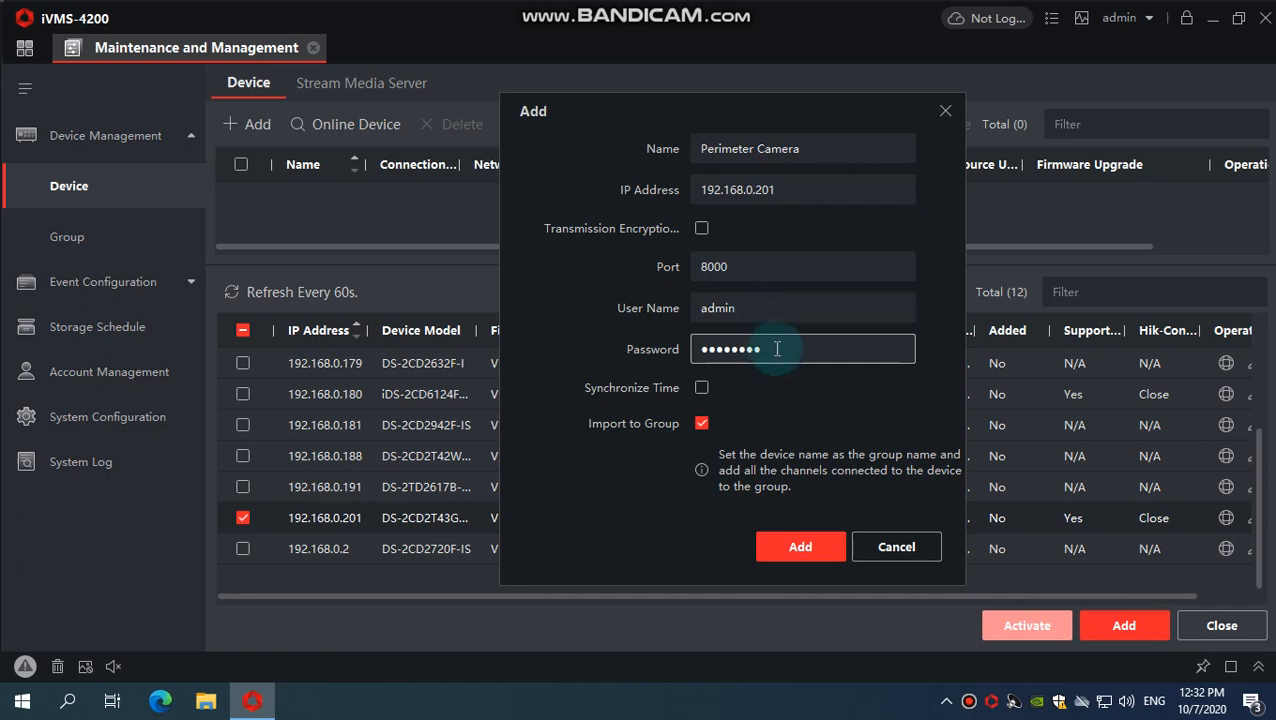
{"action": "left_click", "coordinate": [700, 388]}
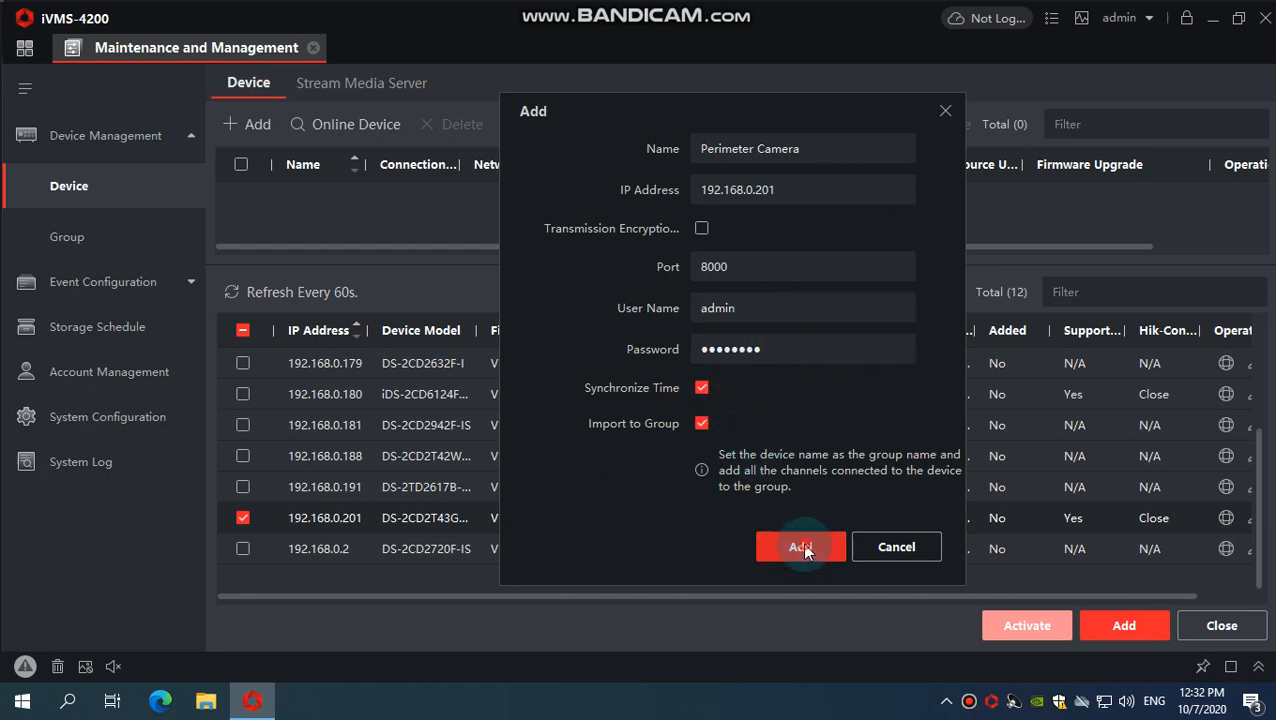
{"action": "left_click", "coordinate": [800, 548]}
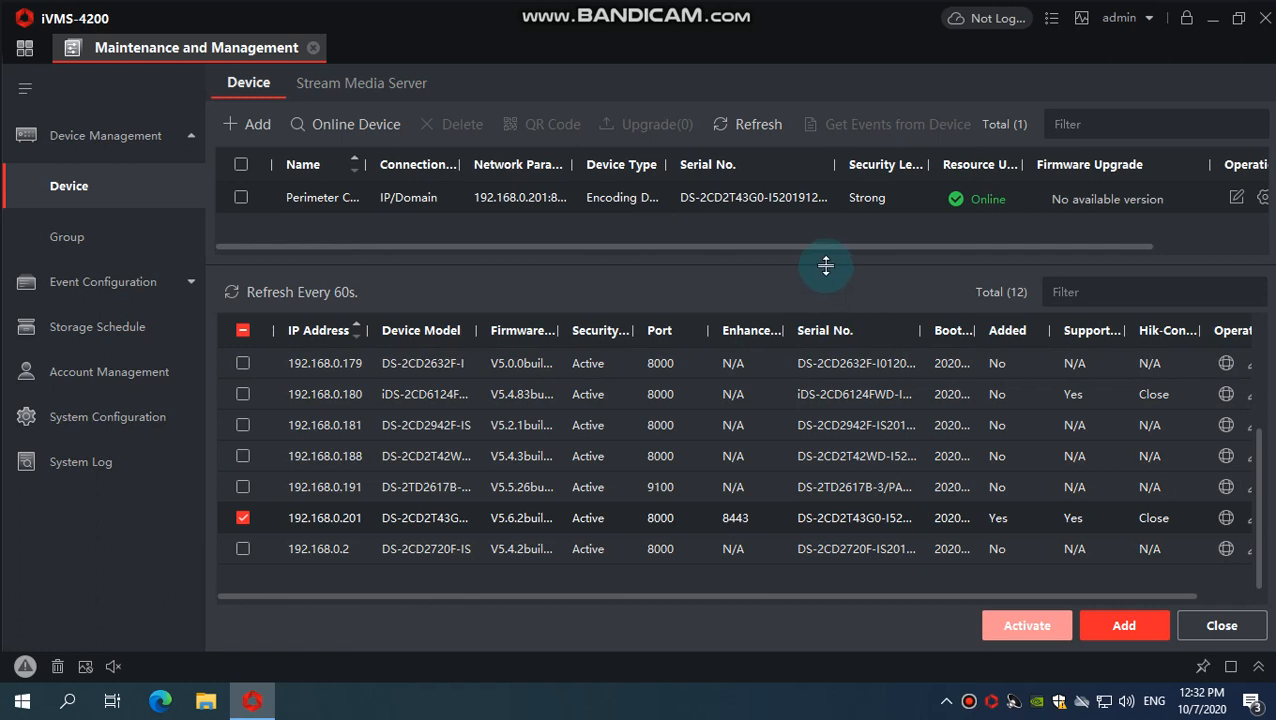
Review the camera's group, then return to the home screen
{"action": "left_click_drag", "start_coordinate": [824, 266], "coordinate": [764, 392]}
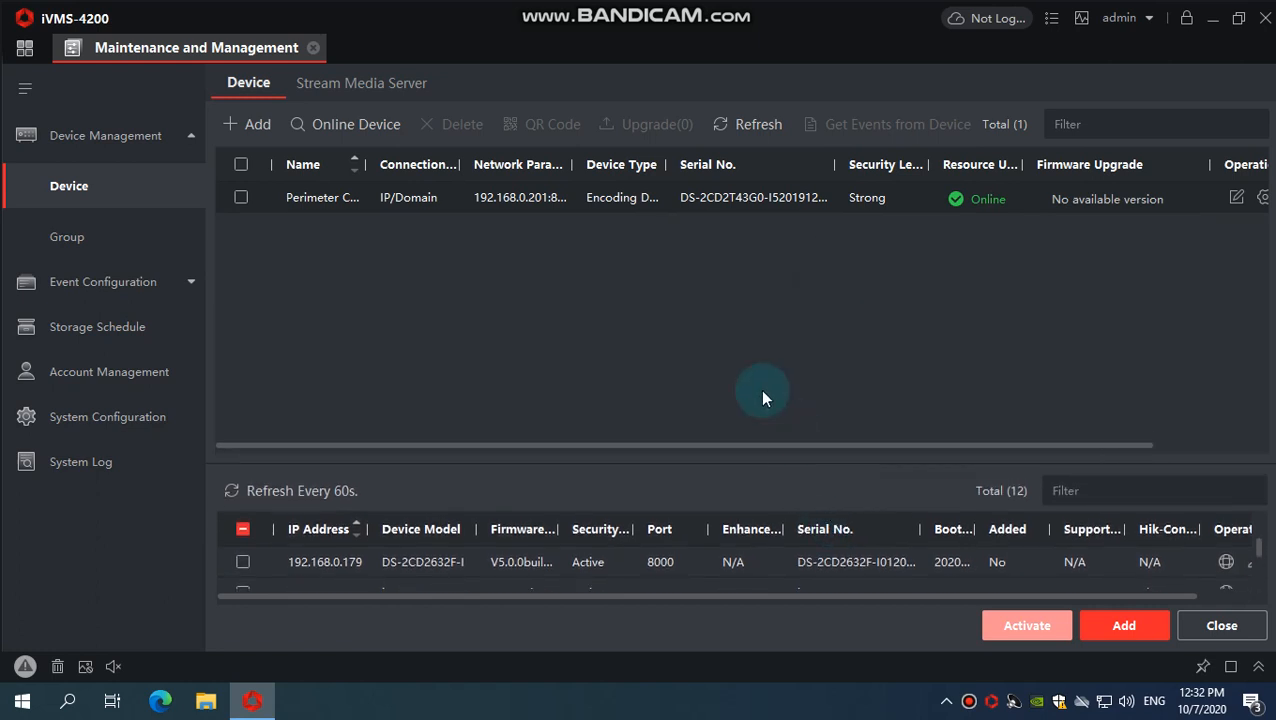
{"action": "mouse_move", "coordinate": [428, 258]}
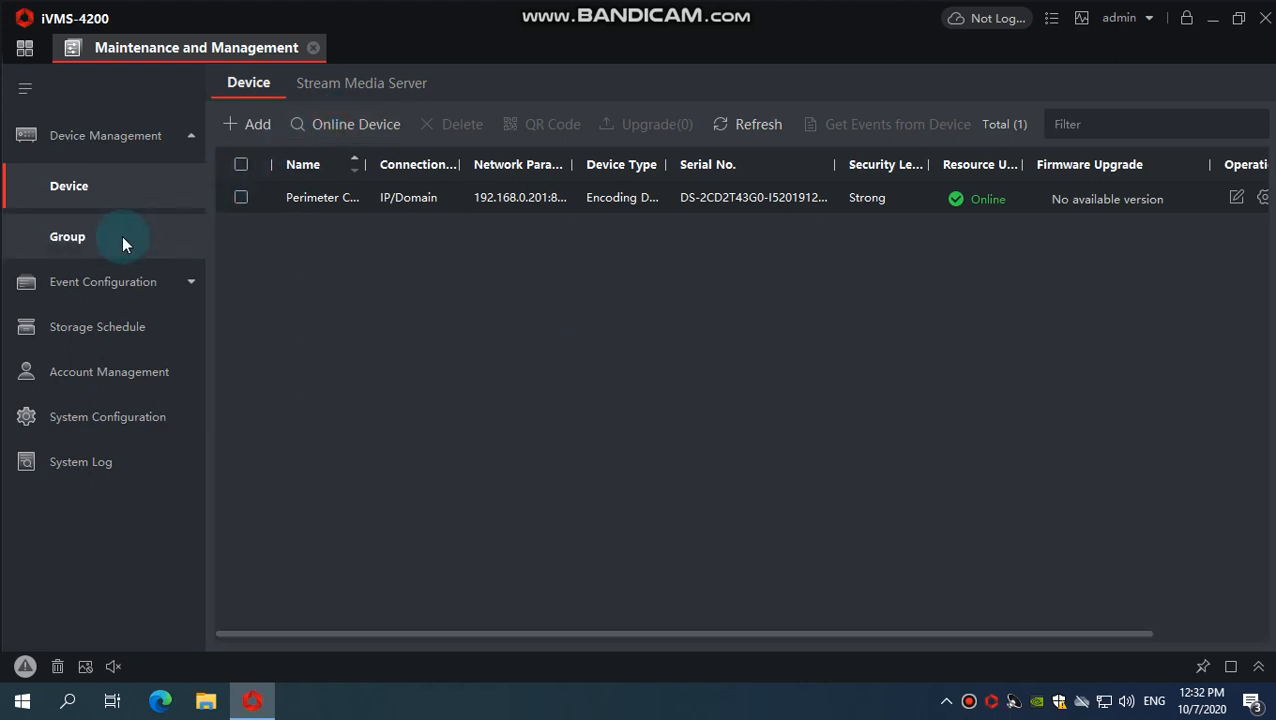
{"action": "left_click", "coordinate": [68, 236]}
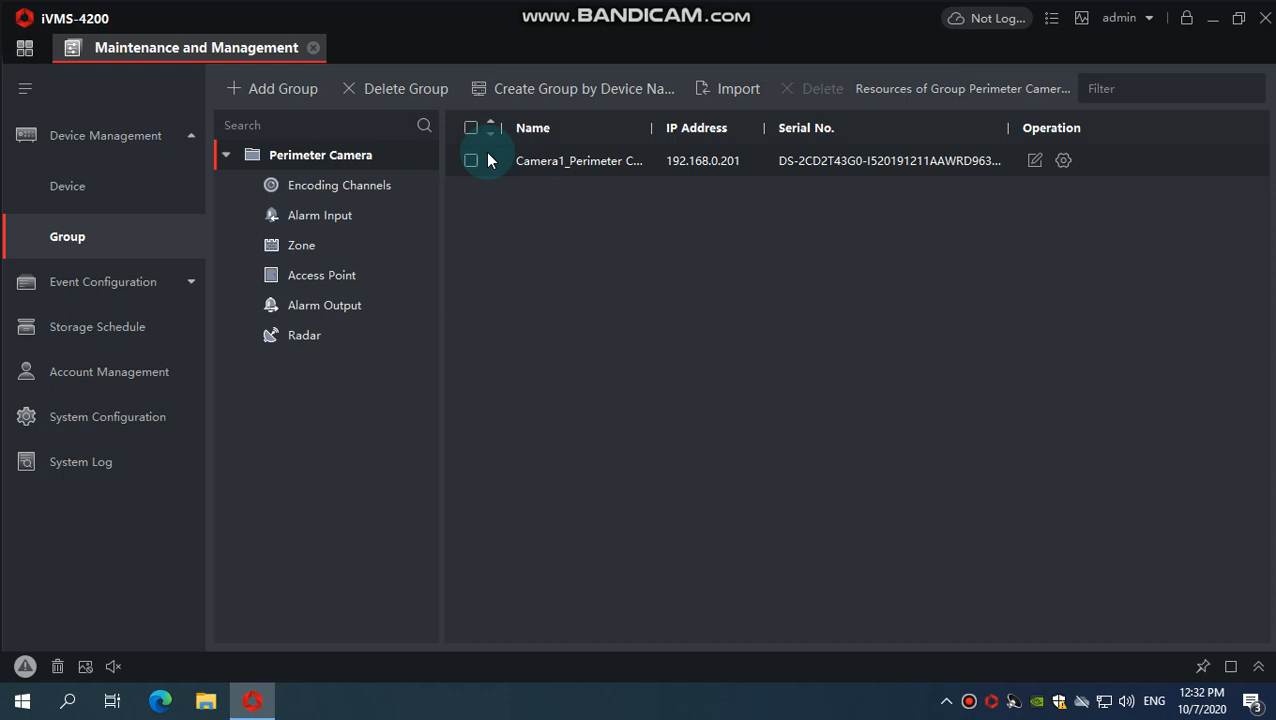
{"action": "left_click", "coordinate": [24, 48]}
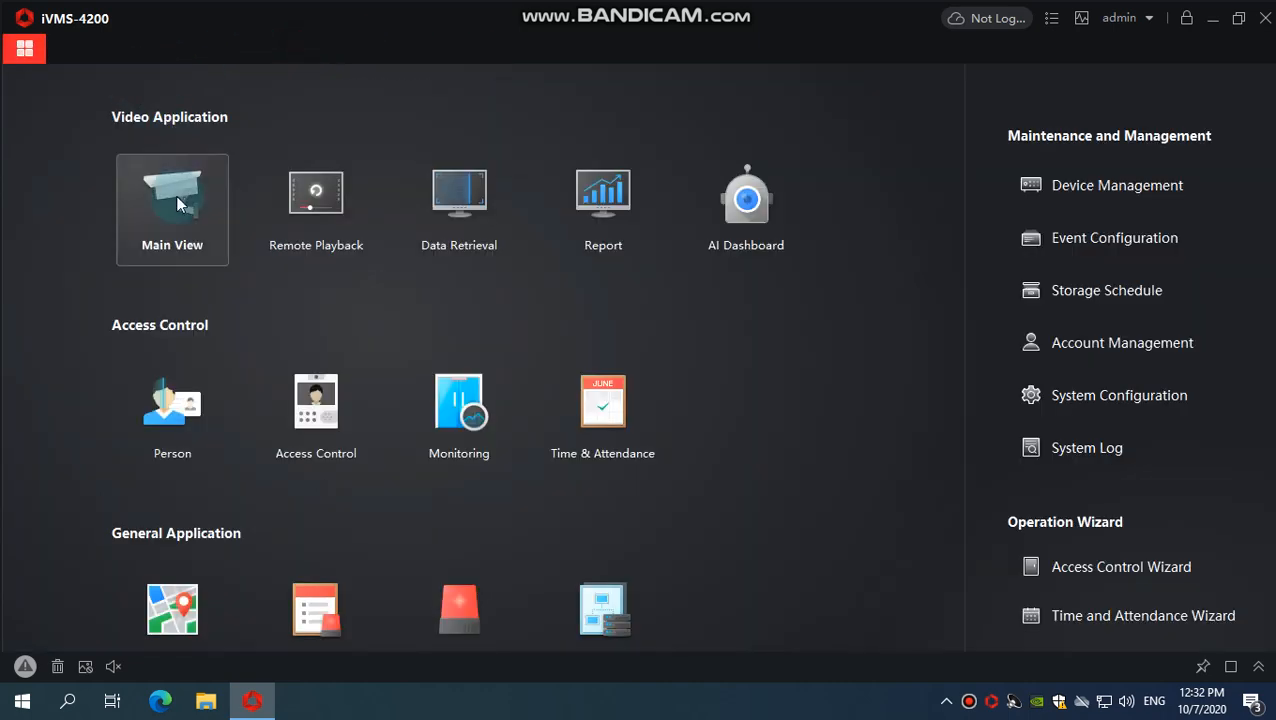
Display Camera1_Perimeter Camera's live street feed with its crossing line in the Main View window
{"action": "left_click", "coordinate": [172, 200]}
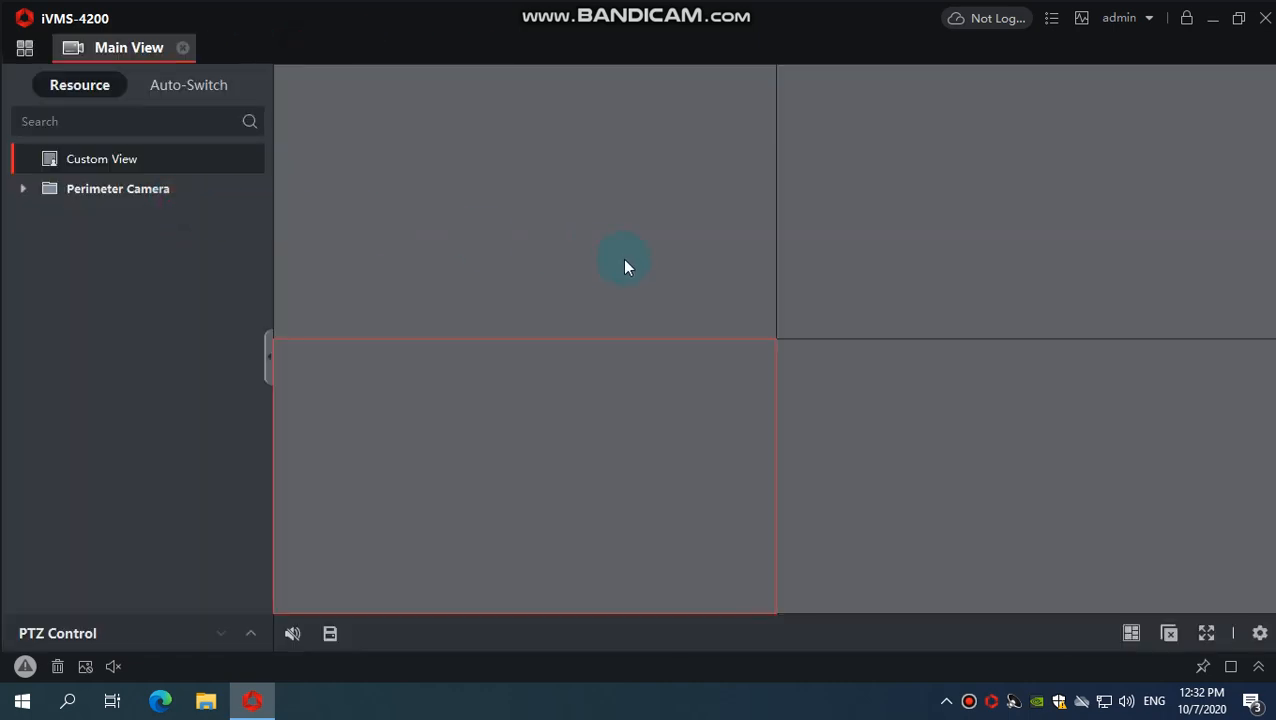
{"action": "mouse_move", "coordinate": [118, 188]}
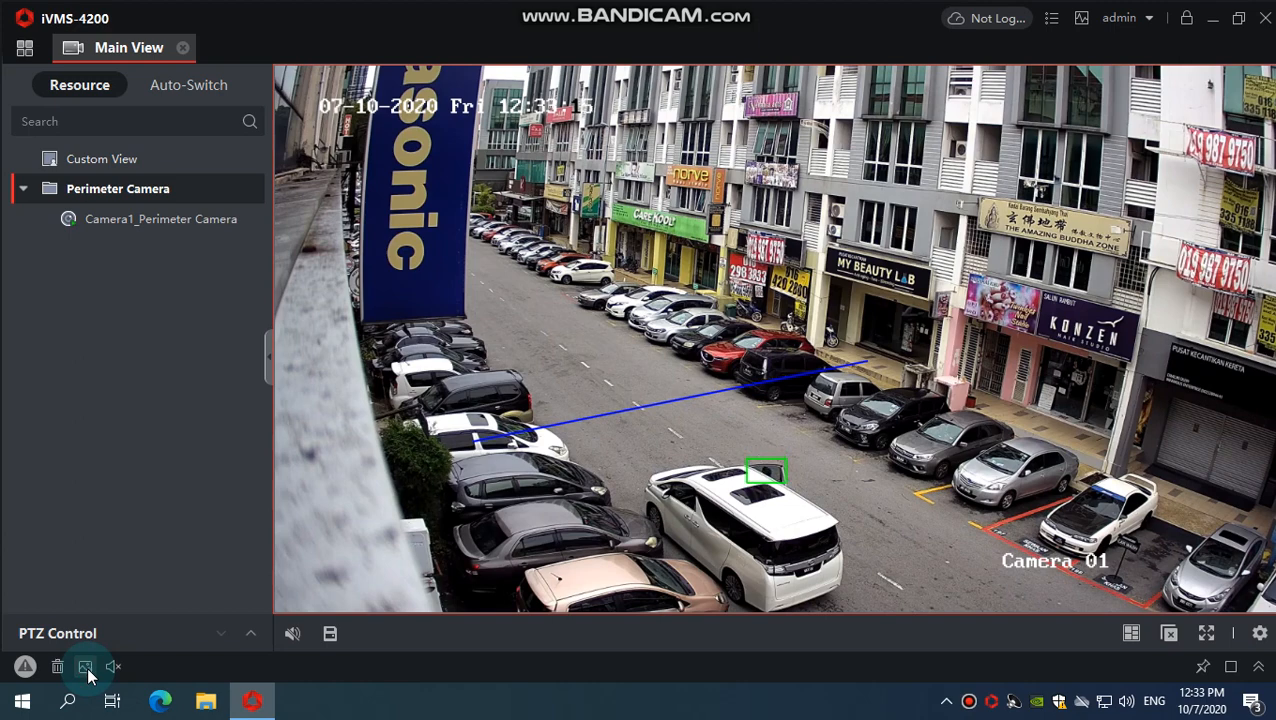
{"action": "left_click", "coordinate": [112, 668]}
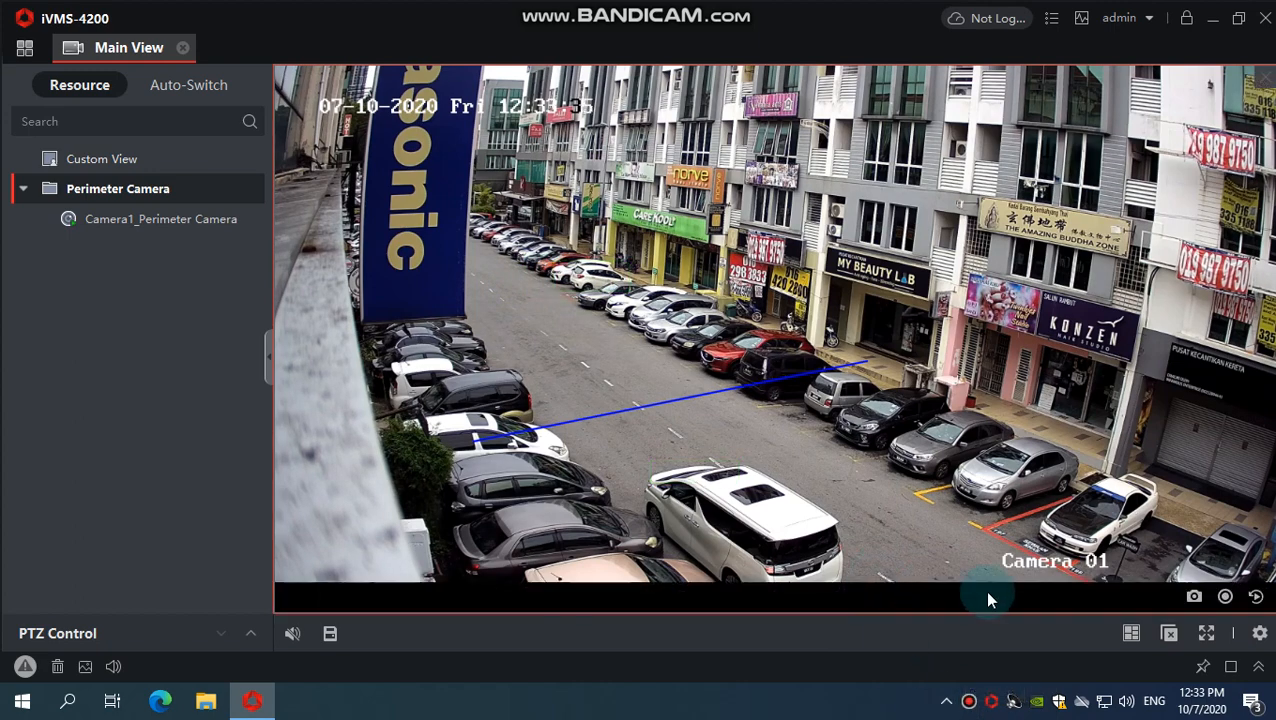
{"action": "mouse_move", "coordinate": [984, 482]}
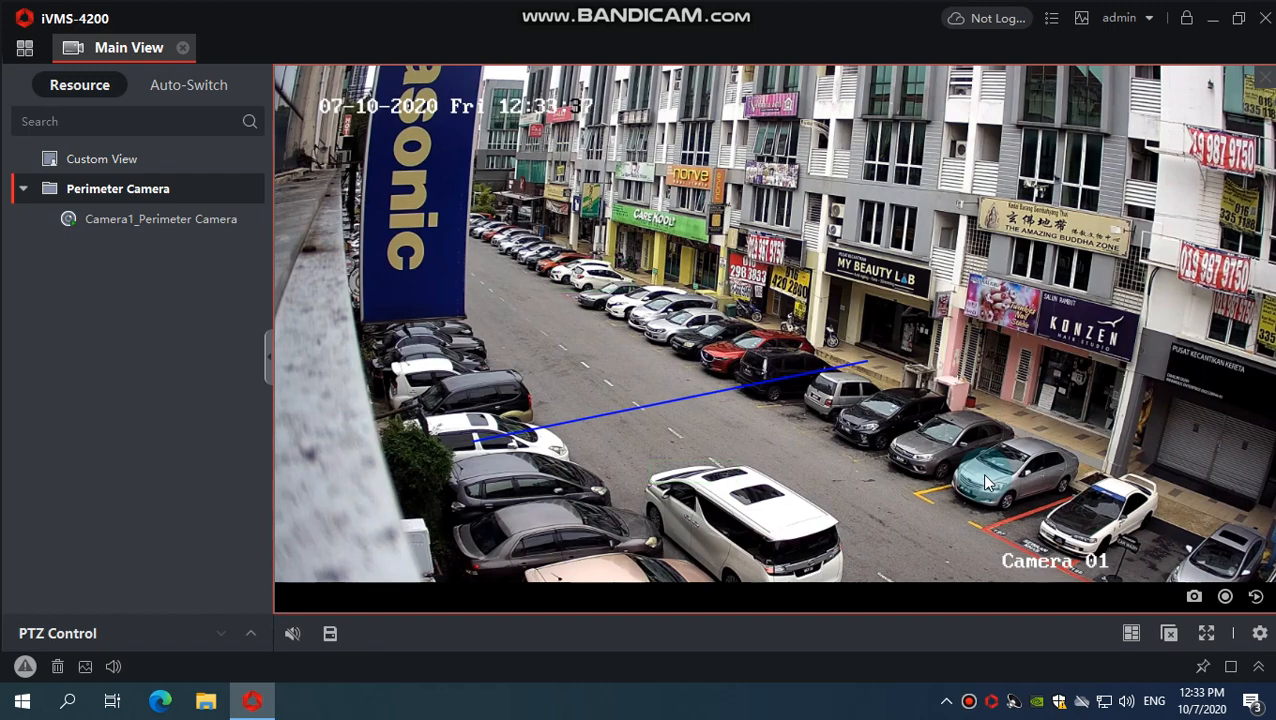